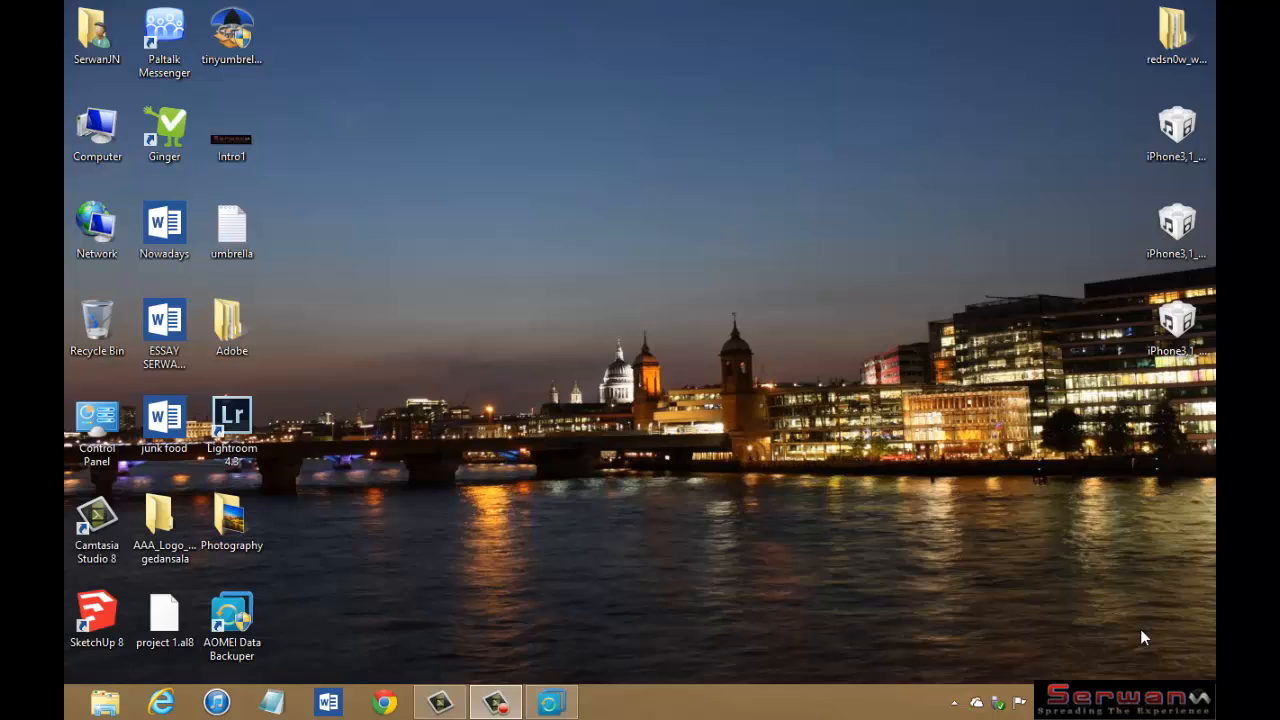
{"action": "mouse_move", "coordinate": [672, 688]}
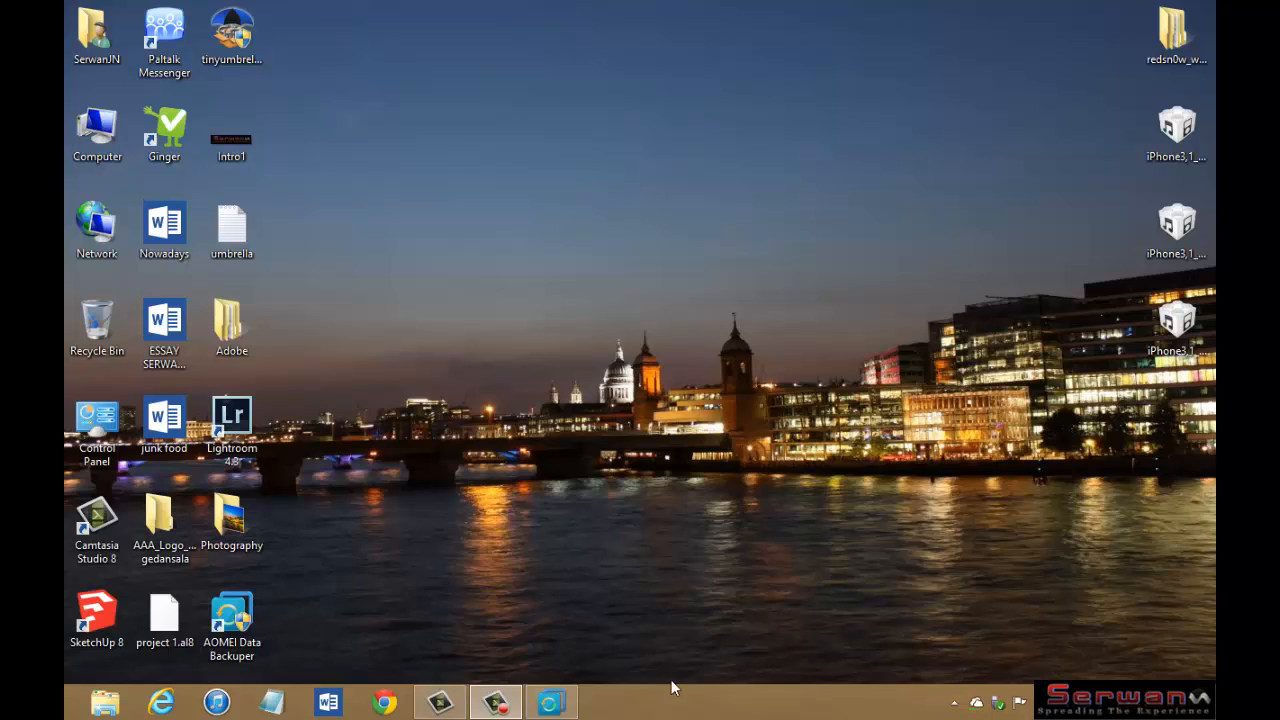
Step: Launch AOMEI Data Backupper from the taskbar and position its window on the desktop
{"action": "left_click", "coordinate": [552, 700]}
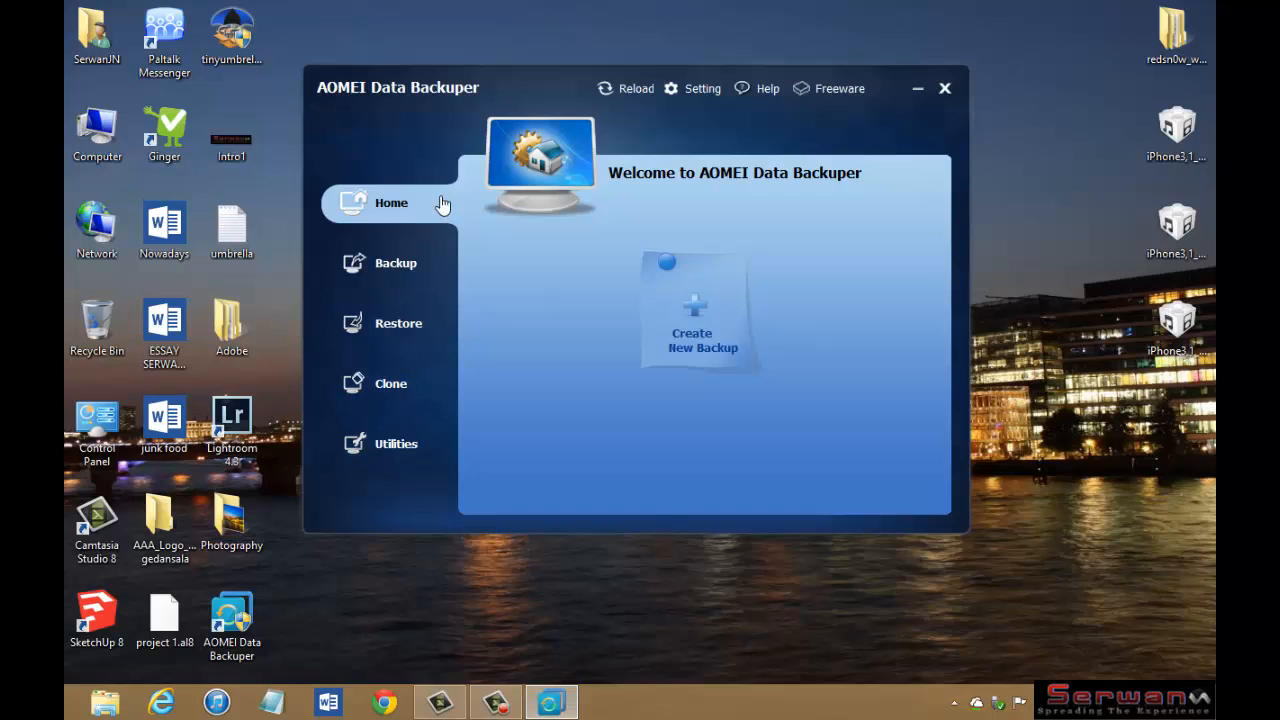
{"action": "mouse_move", "coordinate": [416, 104]}
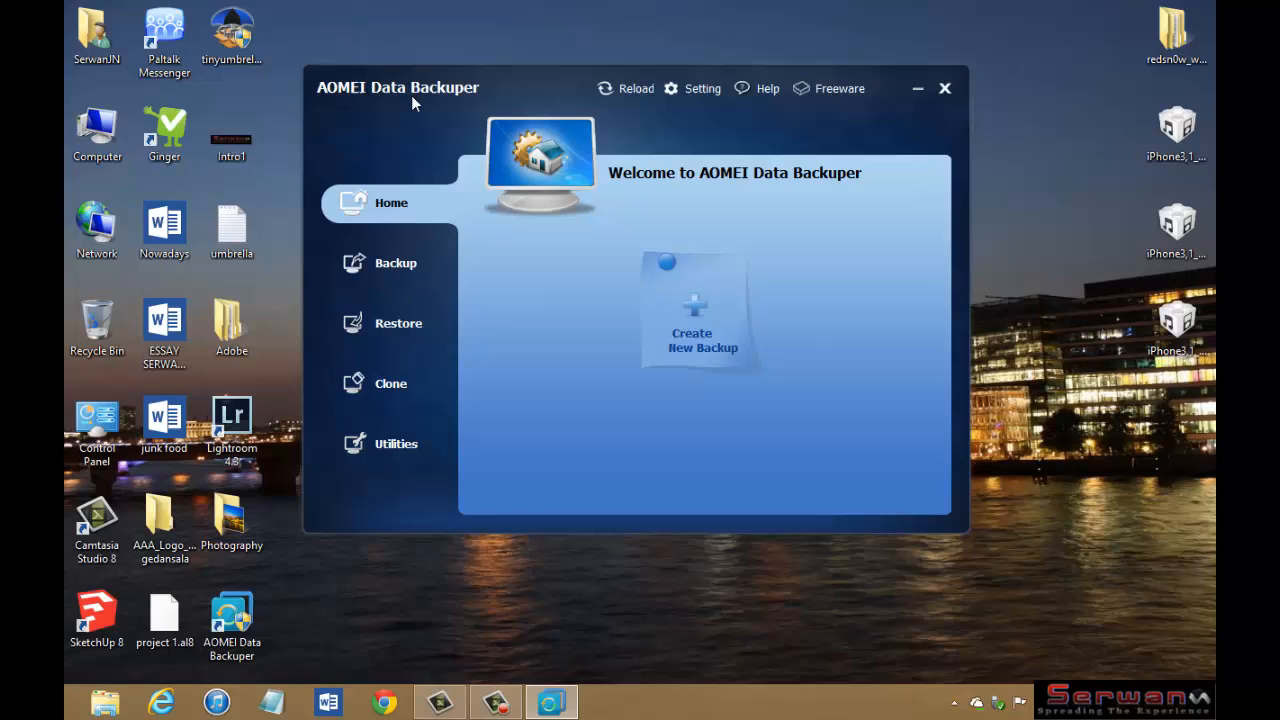
{"action": "mouse_move", "coordinate": [438, 96]}
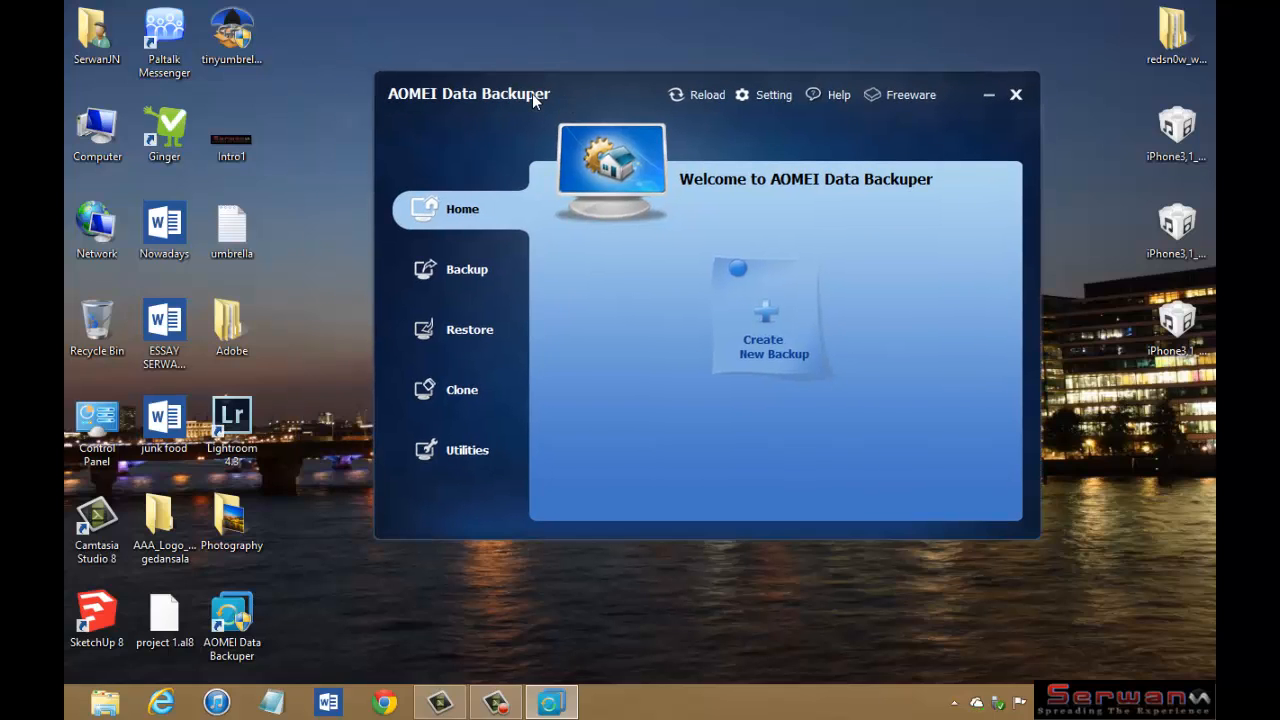
{"action": "left_click_drag", "start_coordinate": [536, 94], "coordinate": [512, 94]}
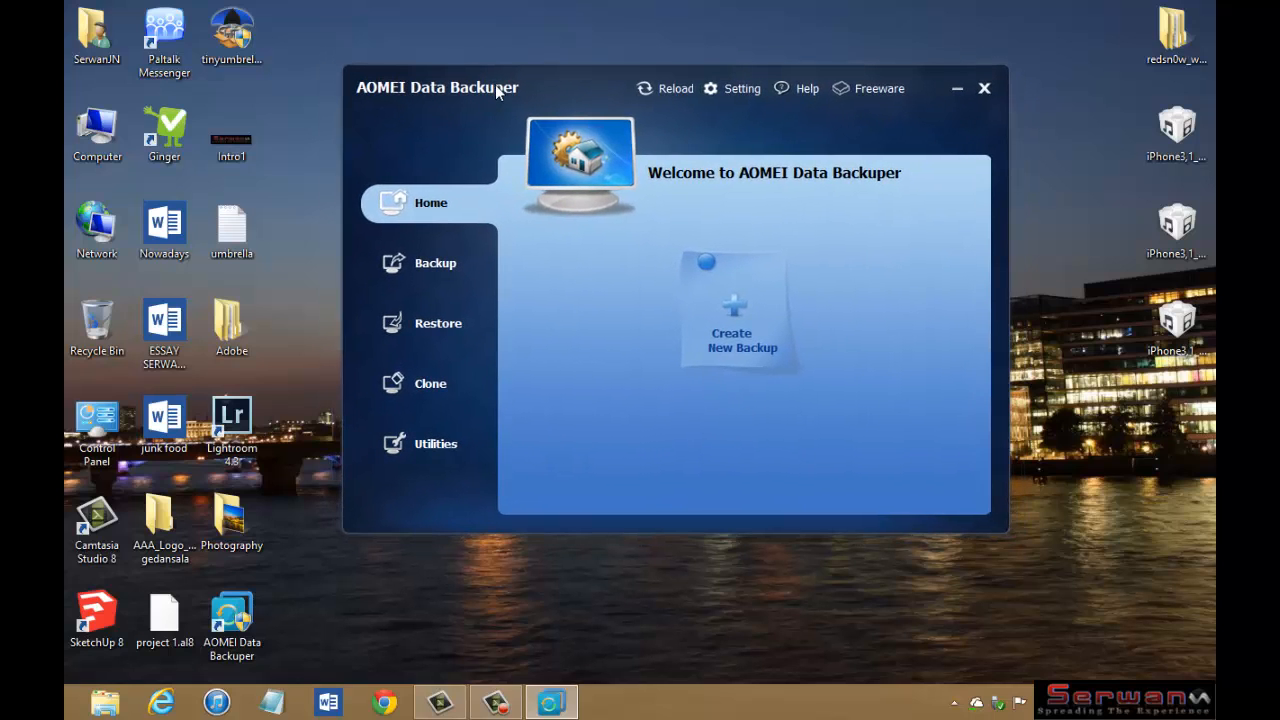
{"action": "mouse_move", "coordinate": [310, 166]}
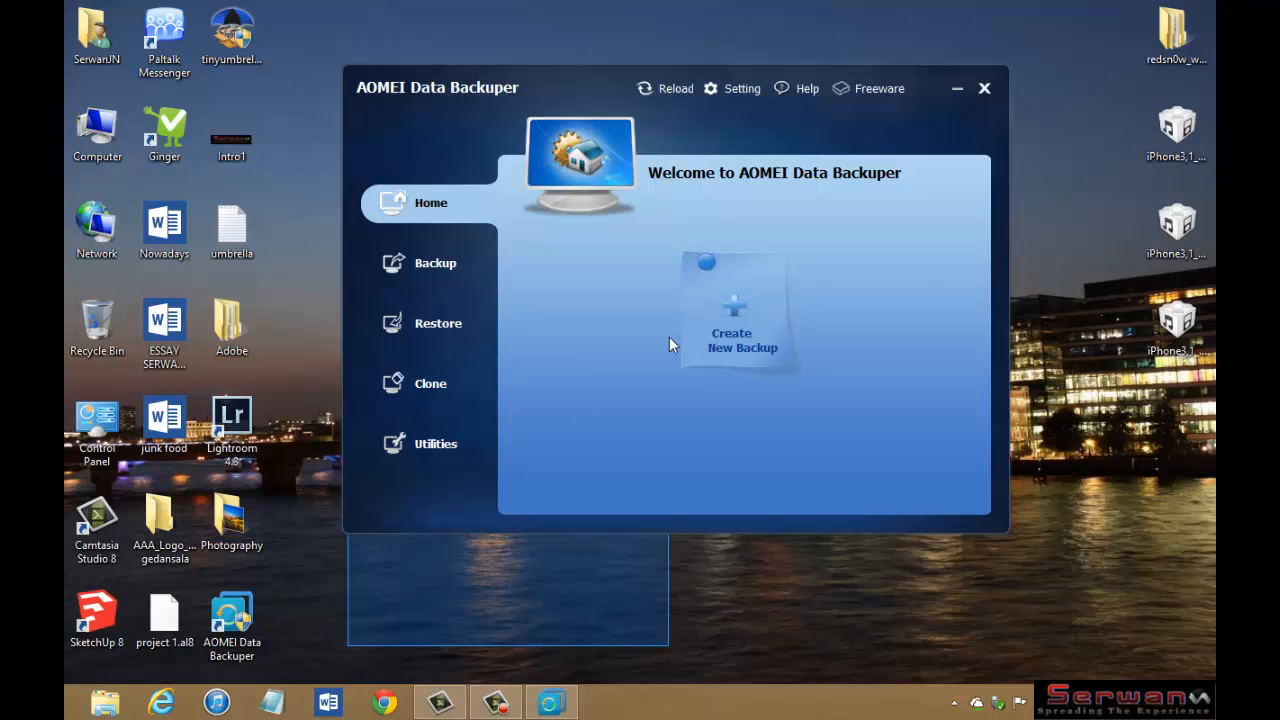
{"action": "mouse_move", "coordinate": [576, 596]}
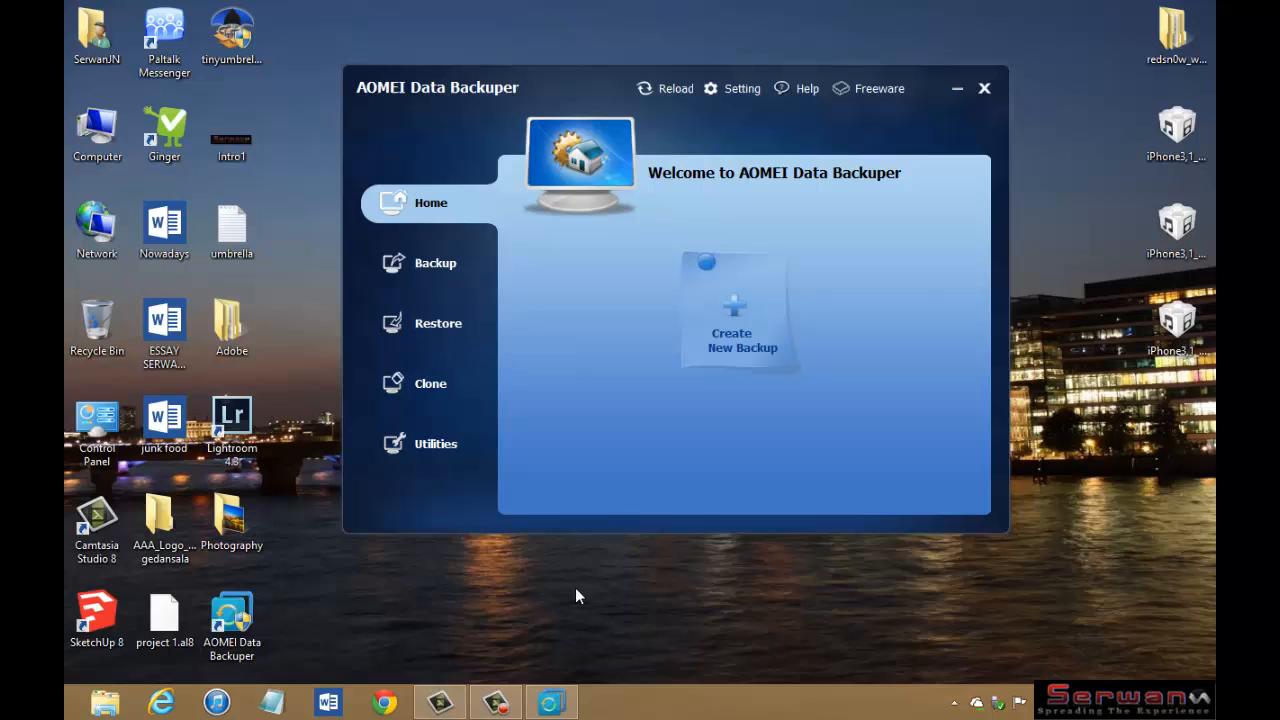
{"action": "mouse_move", "coordinate": [428, 148]}
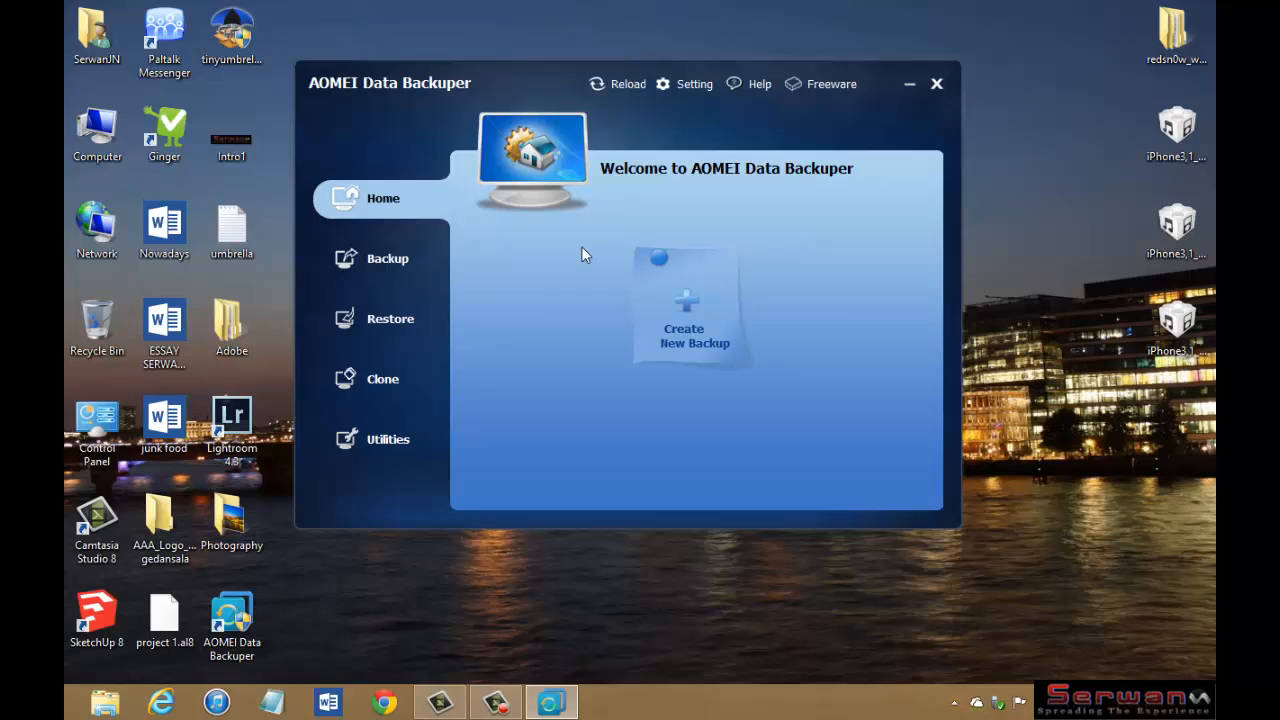
{"action": "mouse_move", "coordinate": [376, 258]}
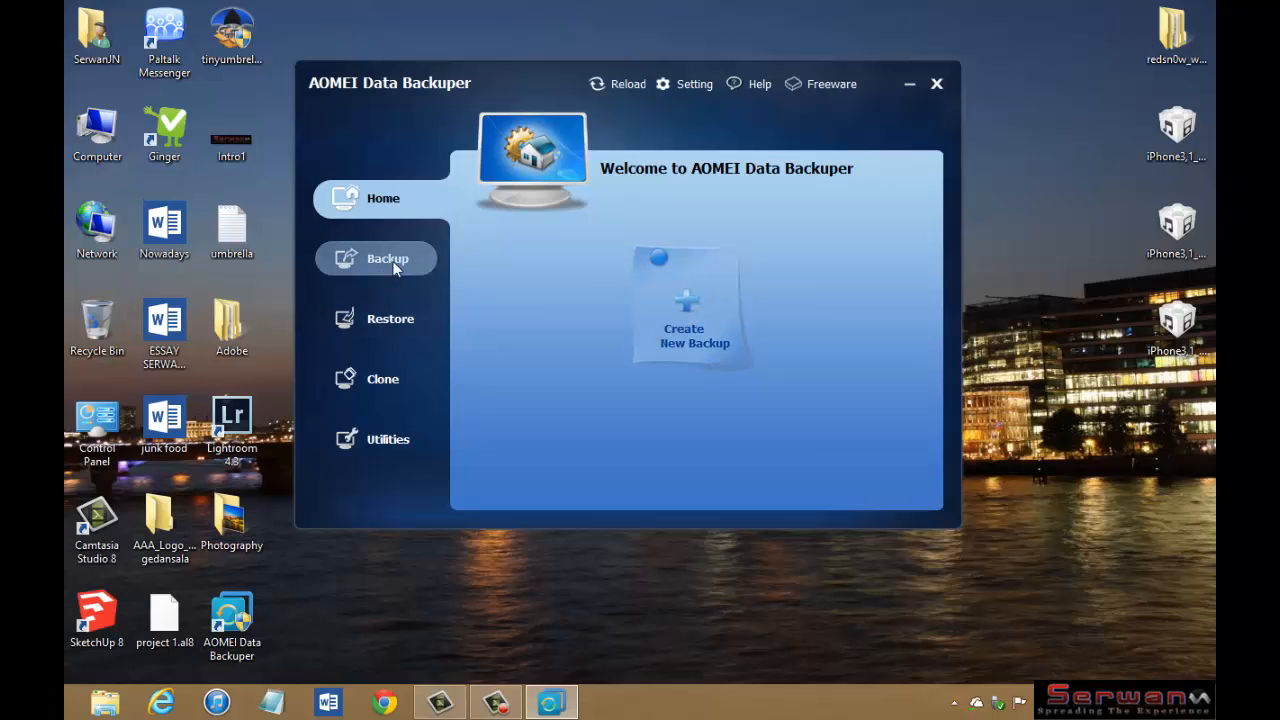
Step: Show the Backup section listing Disk, Partition and System Backup
{"action": "left_click", "coordinate": [388, 258]}
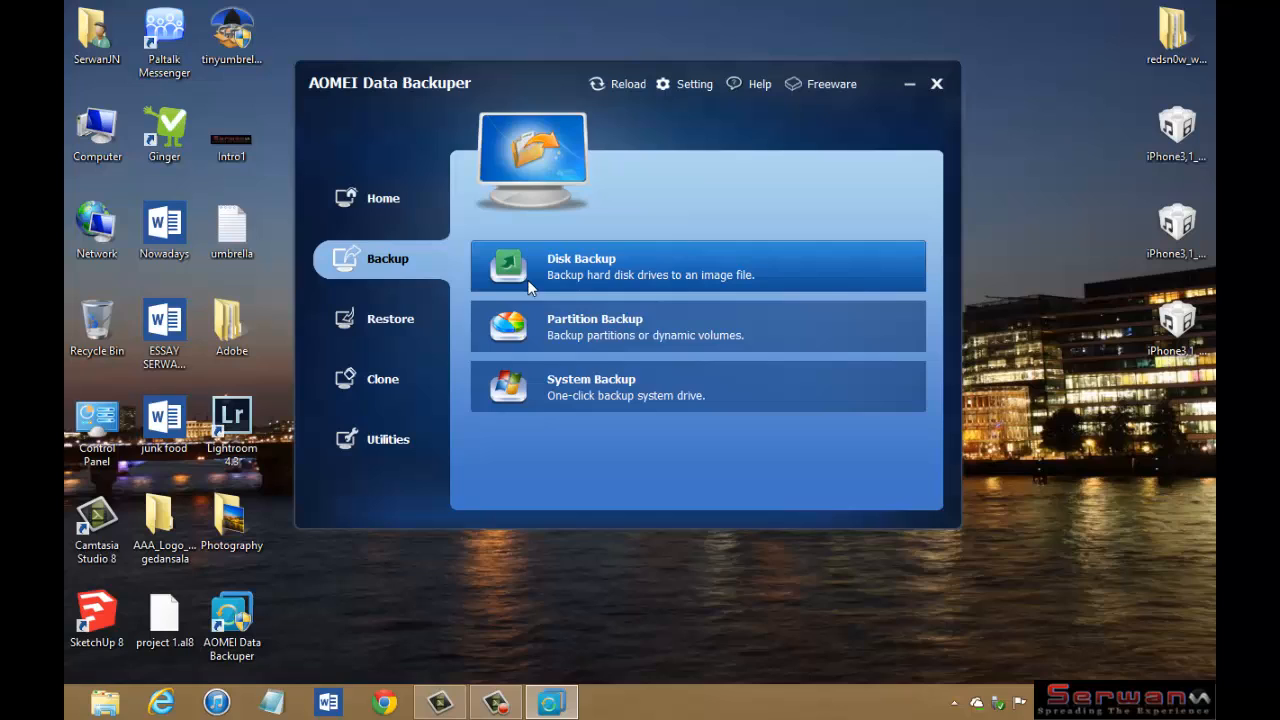
{"action": "mouse_move", "coordinate": [700, 264]}
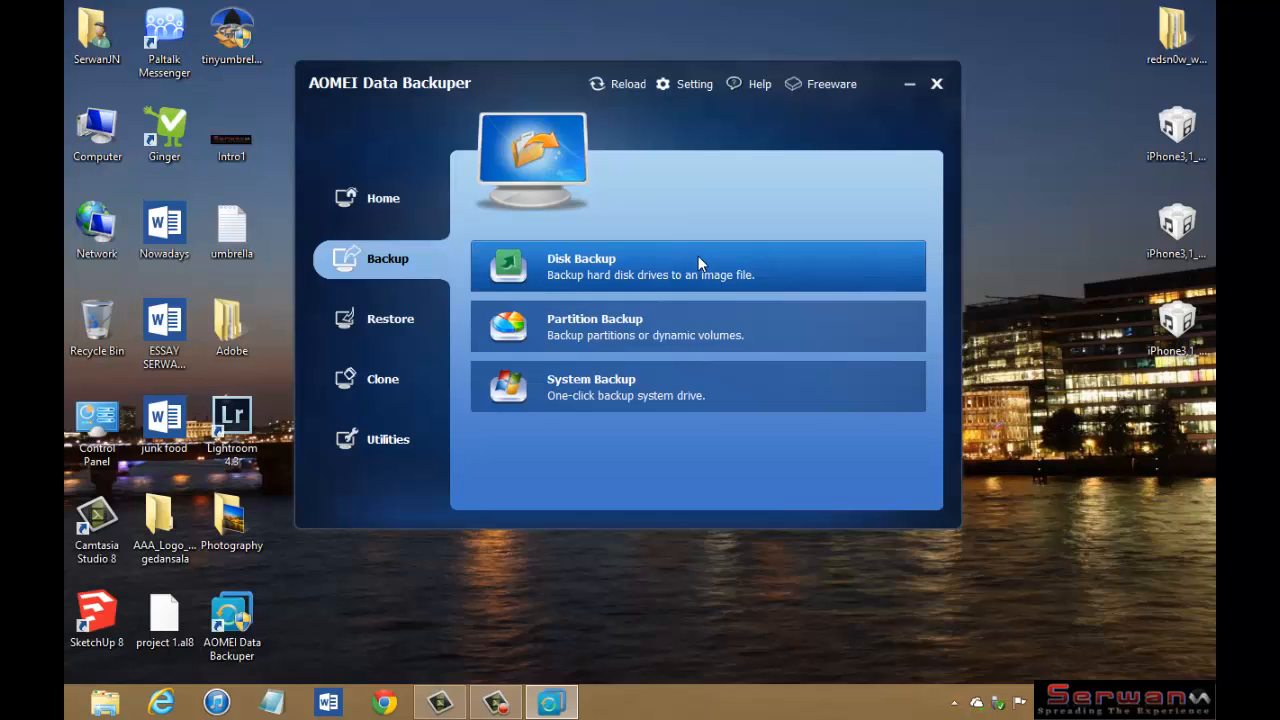
{"action": "mouse_move", "coordinate": [564, 280]}
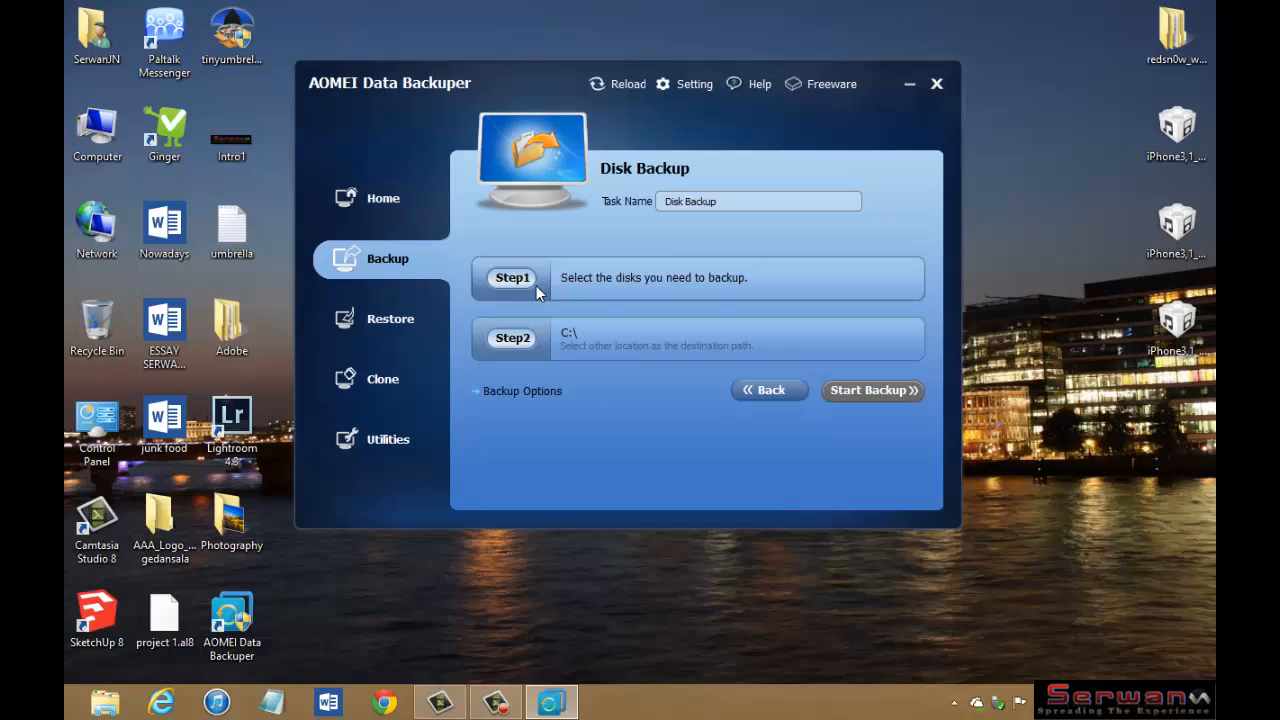
Step: Add Disk0 (111.79GB) as the source disk of the Disk Backup task
{"action": "left_click", "coordinate": [512, 278]}
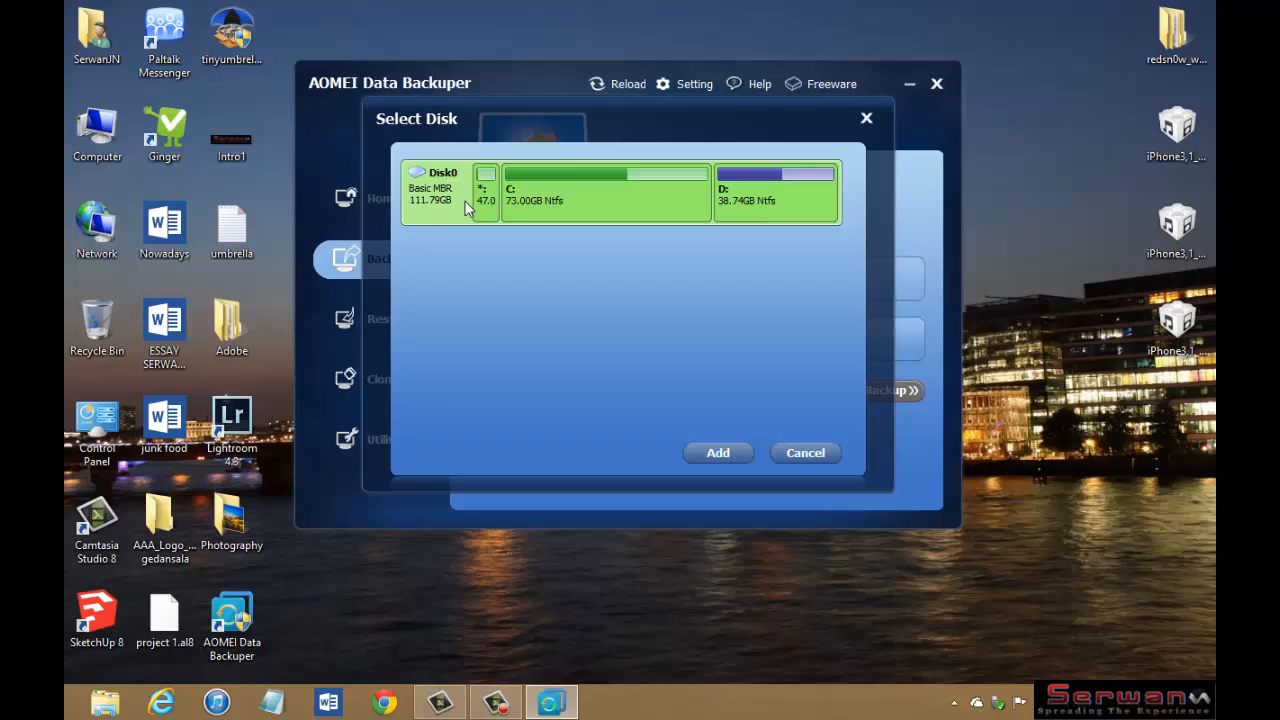
{"action": "mouse_move", "coordinate": [536, 200]}
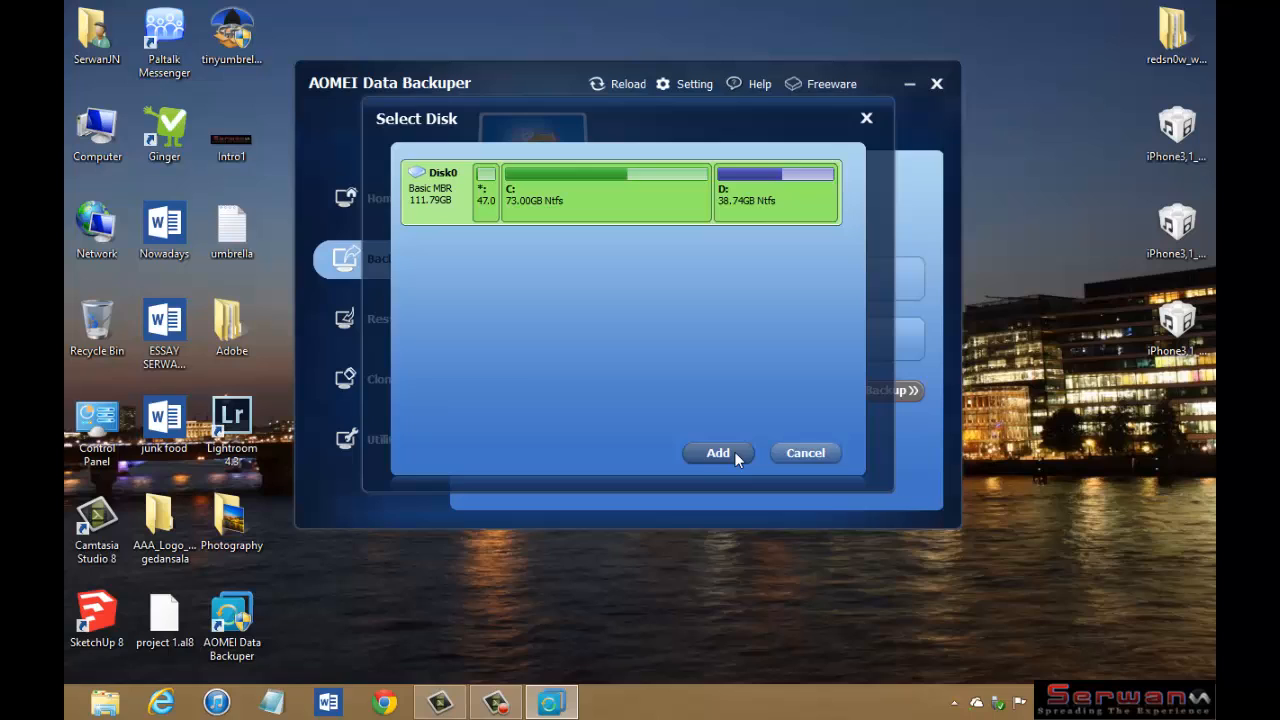
{"action": "left_click", "coordinate": [716, 452]}
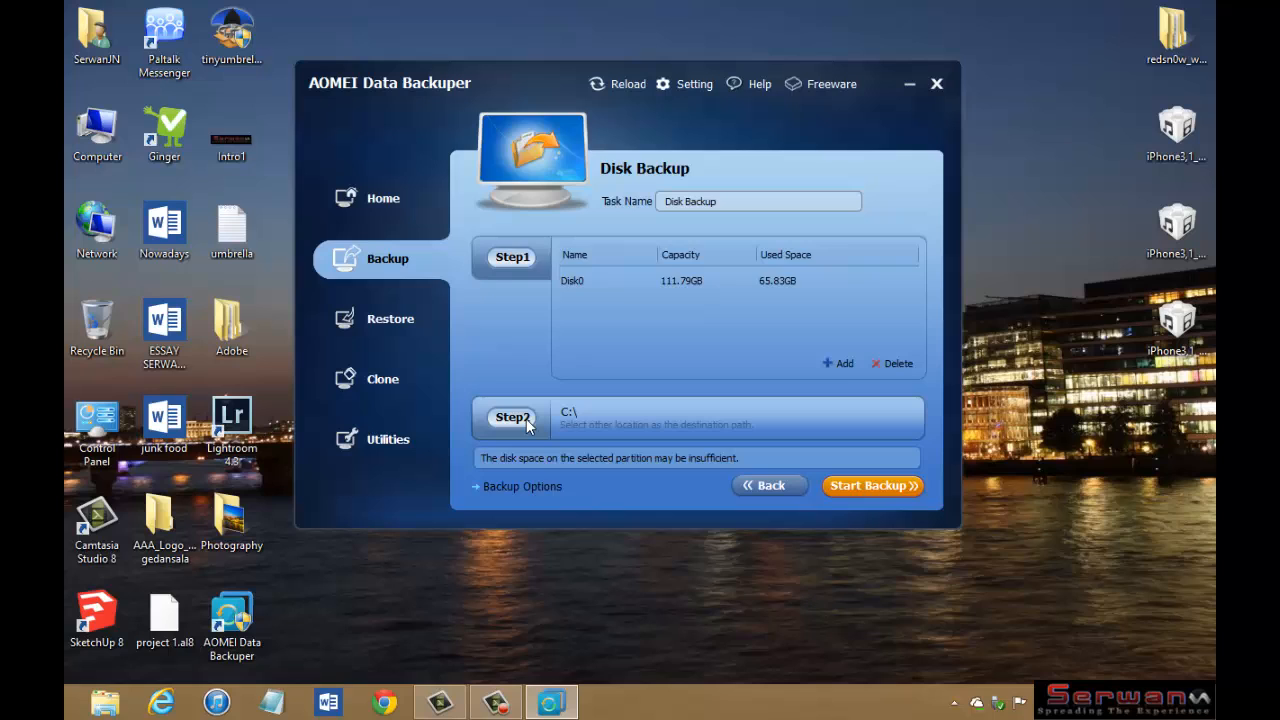
Step: Set the disk backup destination to the My Passport (F:\) drive
{"action": "left_click", "coordinate": [696, 418]}
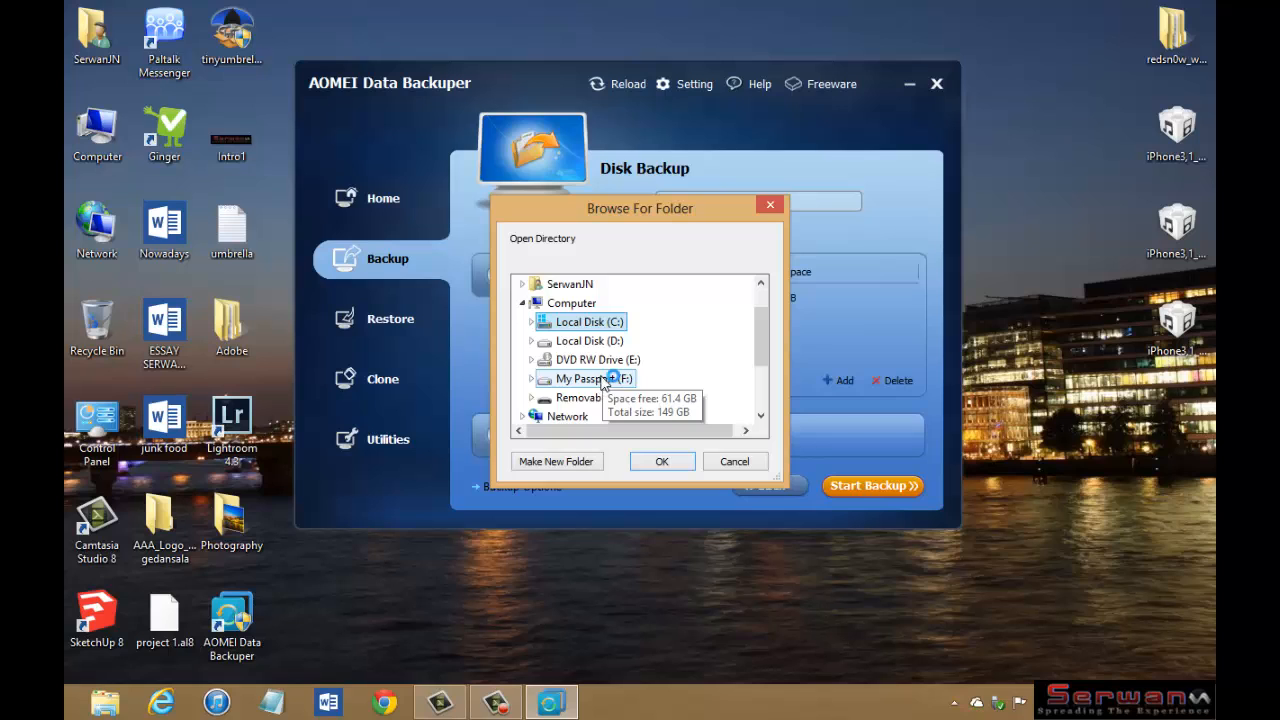
{"action": "left_click", "coordinate": [532, 378]}
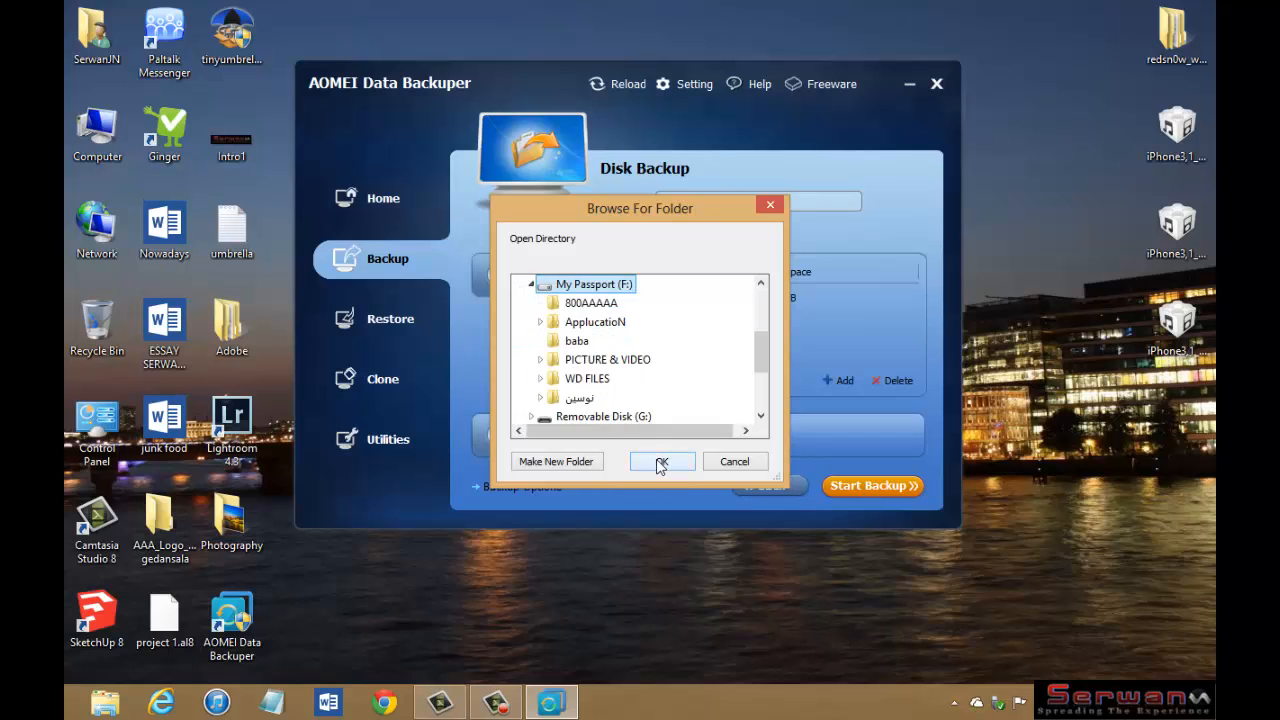
{"action": "left_click", "coordinate": [660, 460]}
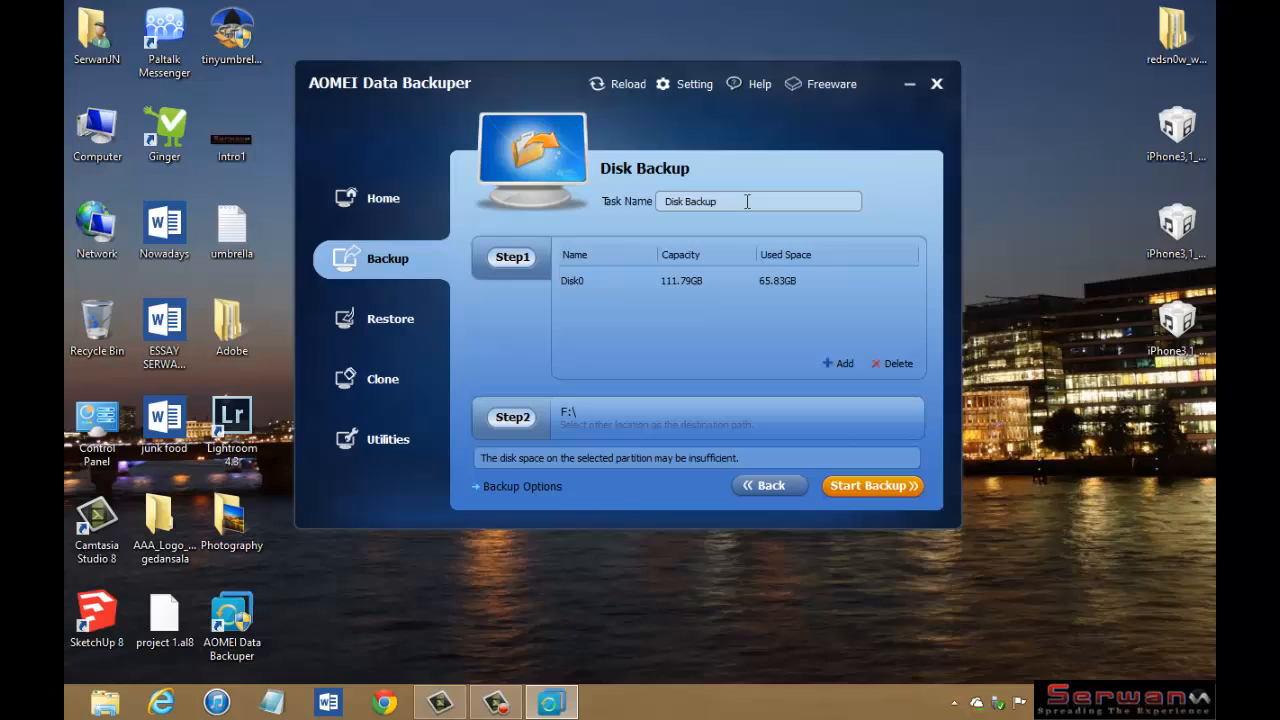
Step: Rename the task to 'Back up 1' and select the Disk0 source row
{"action": "double_click", "coordinate": [690, 200]}
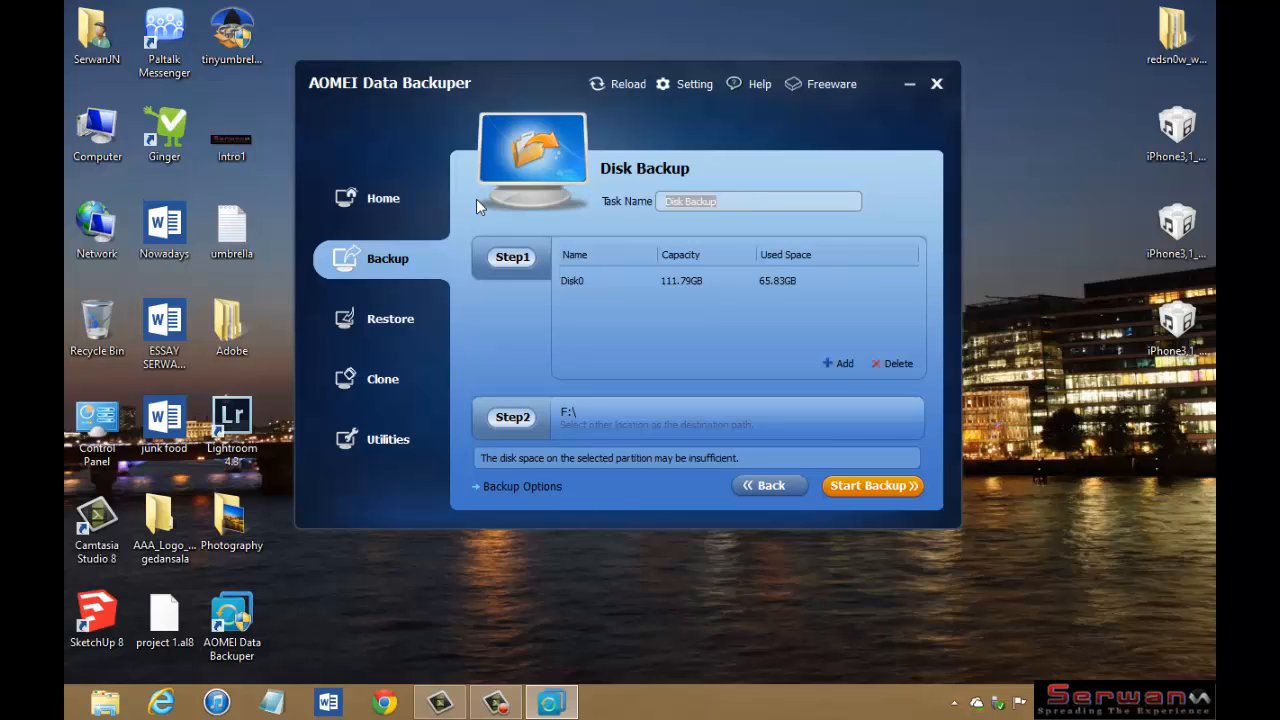
{"action": "type", "text": "Bac"}
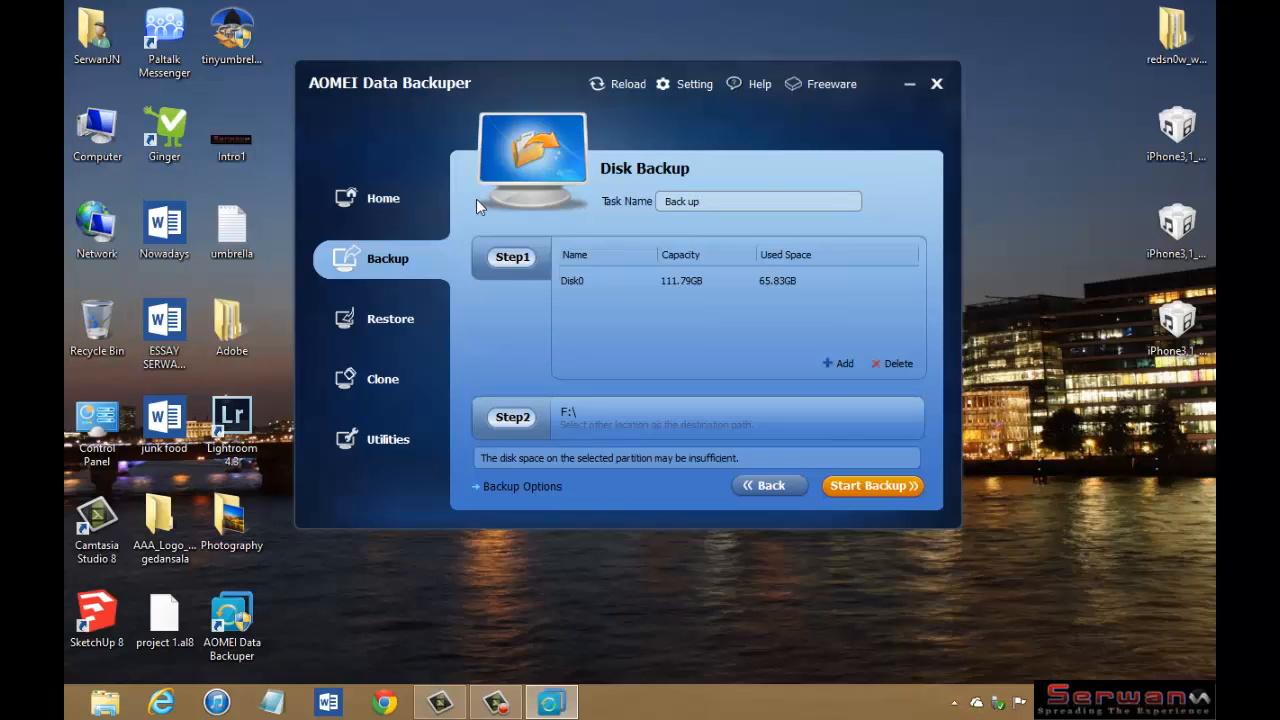
{"action": "left_click", "coordinate": [758, 200]}
{"action": "type", "text": " 1"}
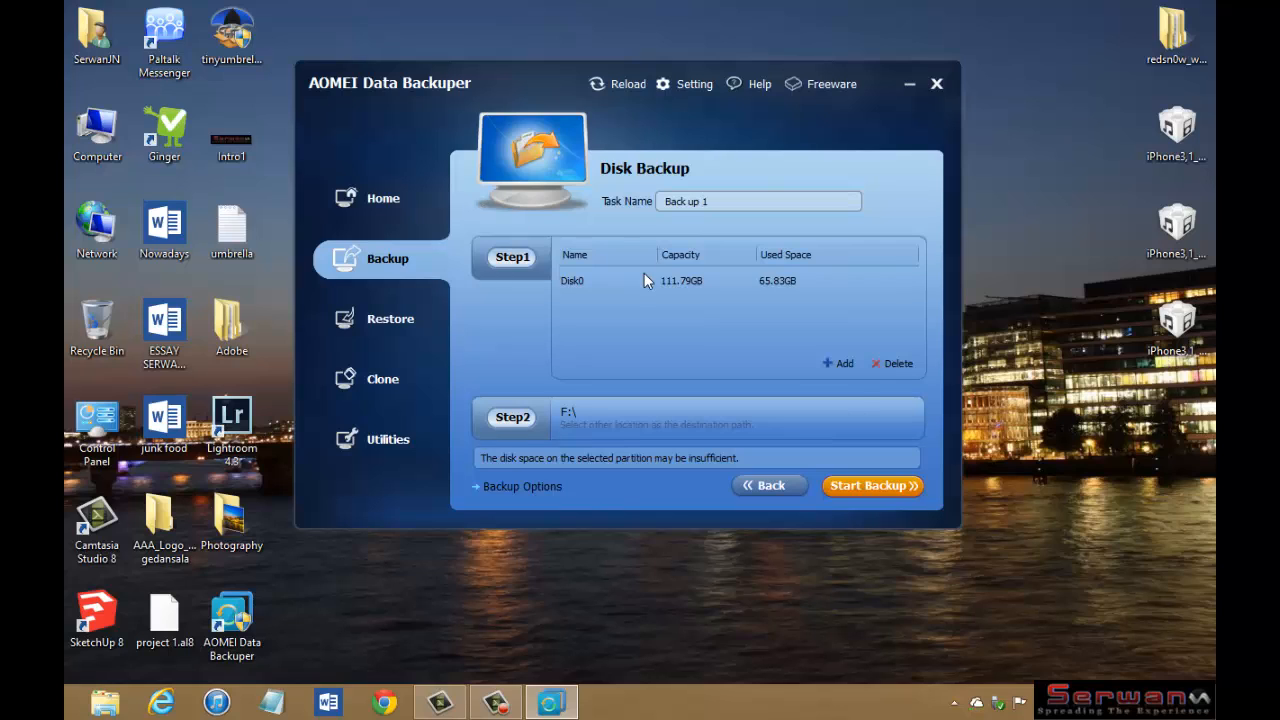
{"action": "mouse_move", "coordinate": [836, 372]}
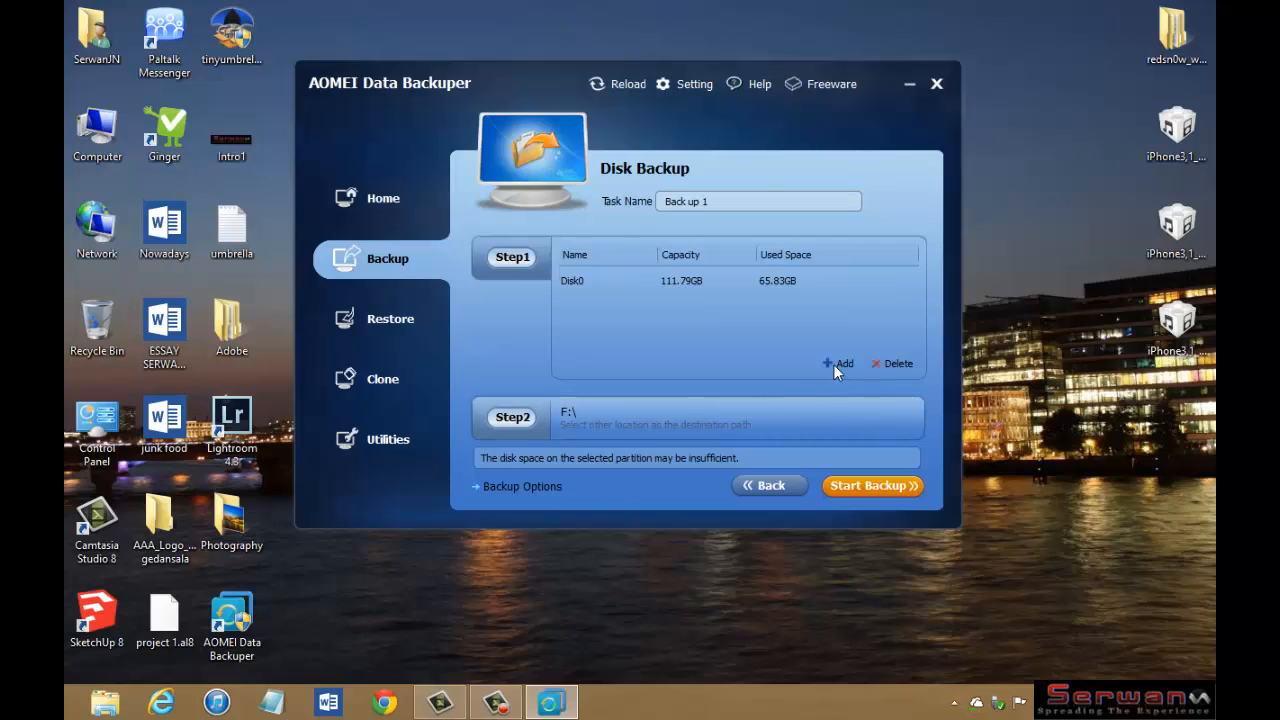
{"action": "left_click", "coordinate": [684, 280]}
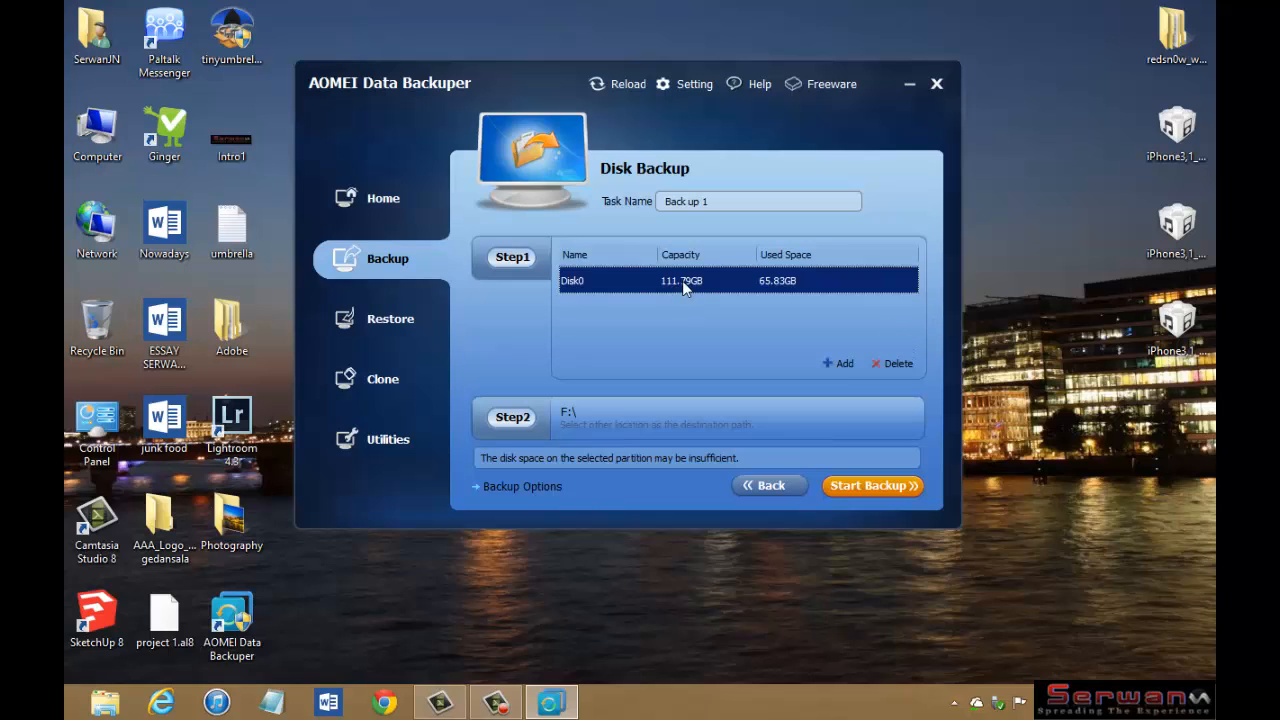
{"action": "mouse_move", "coordinate": [528, 530]}
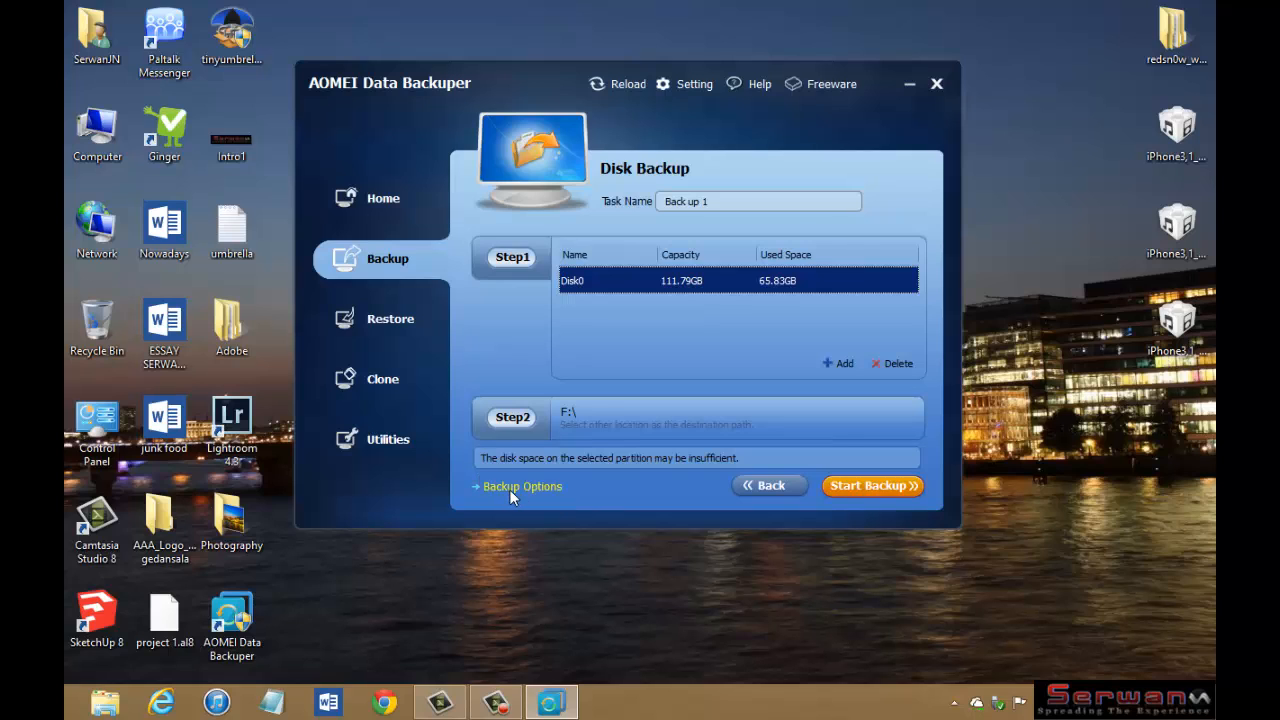
Step: Review Backup Setting tabs, keeping Normal compression, no encryption and automatic splitting
{"action": "left_click", "coordinate": [516, 486]}
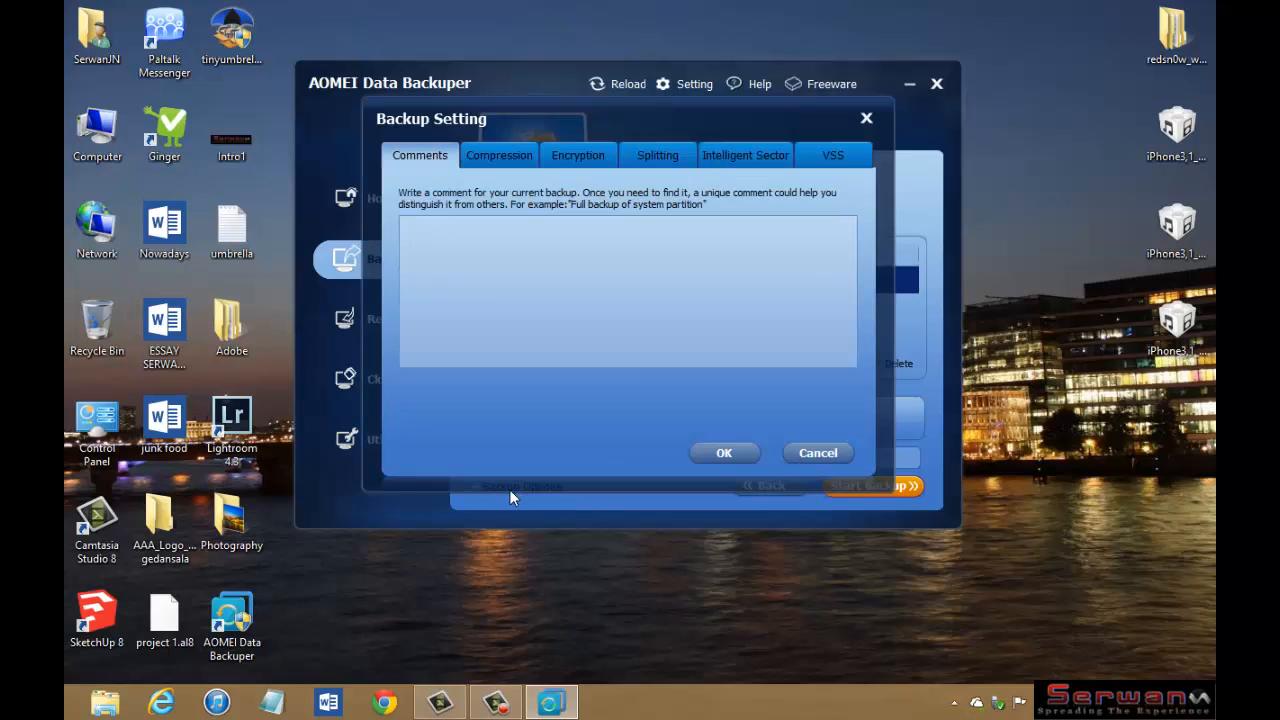
{"action": "left_click", "coordinate": [500, 156]}
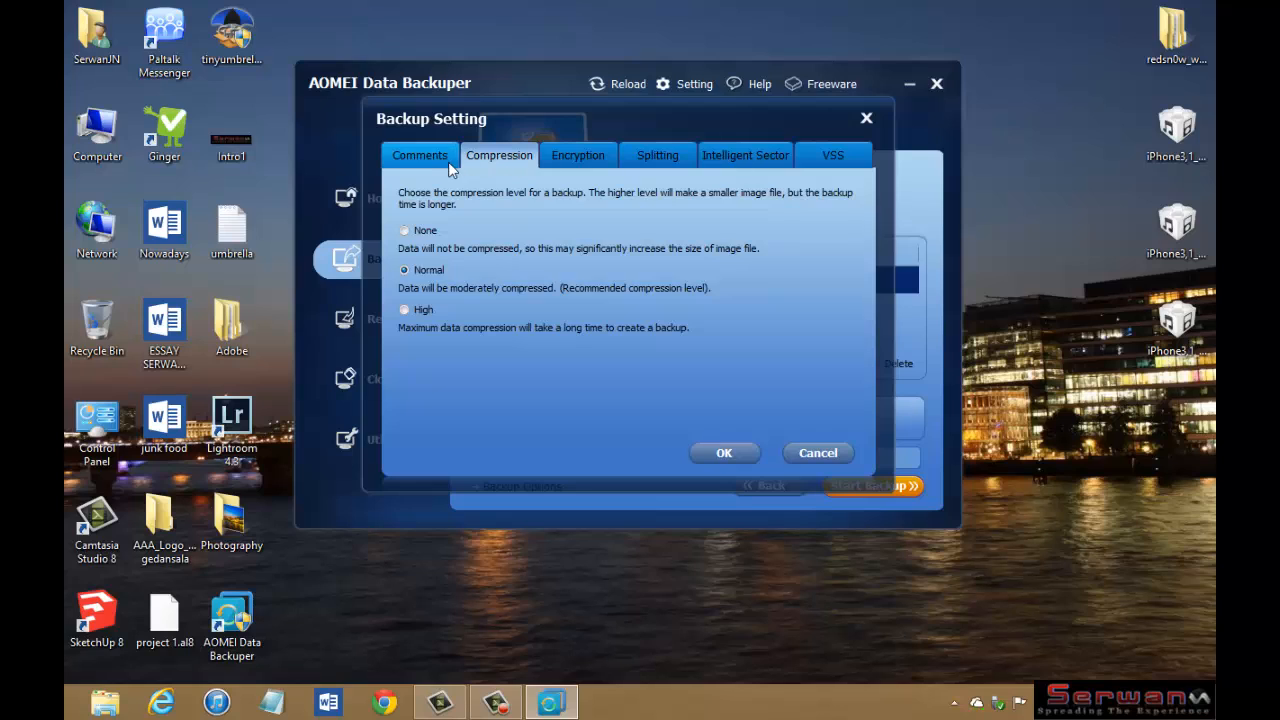
{"action": "mouse_move", "coordinate": [604, 156]}
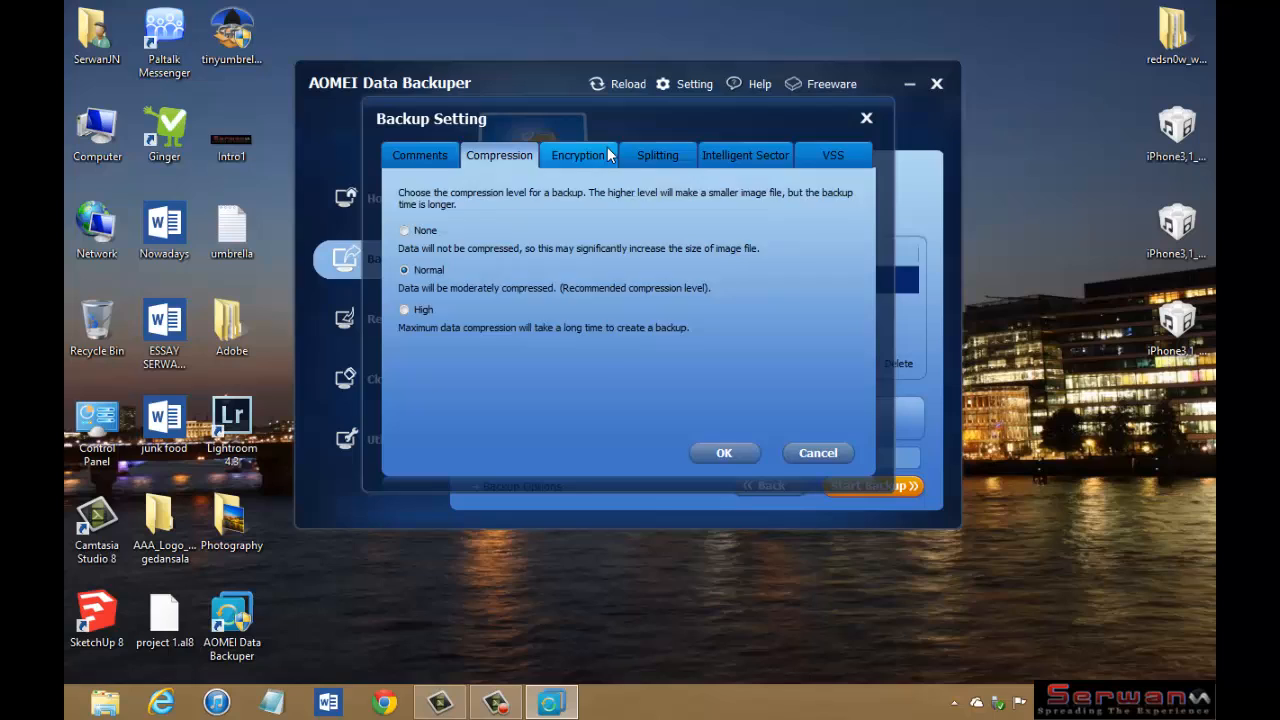
{"action": "left_click", "coordinate": [578, 156]}
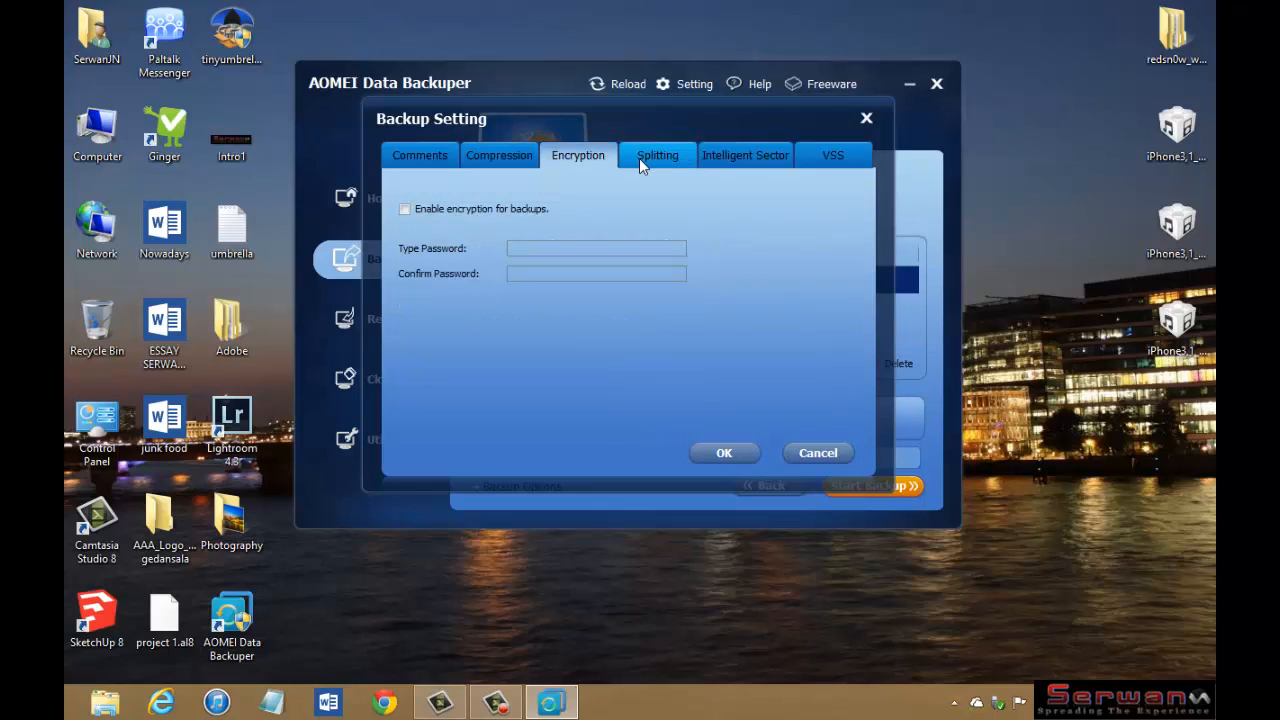
{"action": "left_click", "coordinate": [656, 156]}
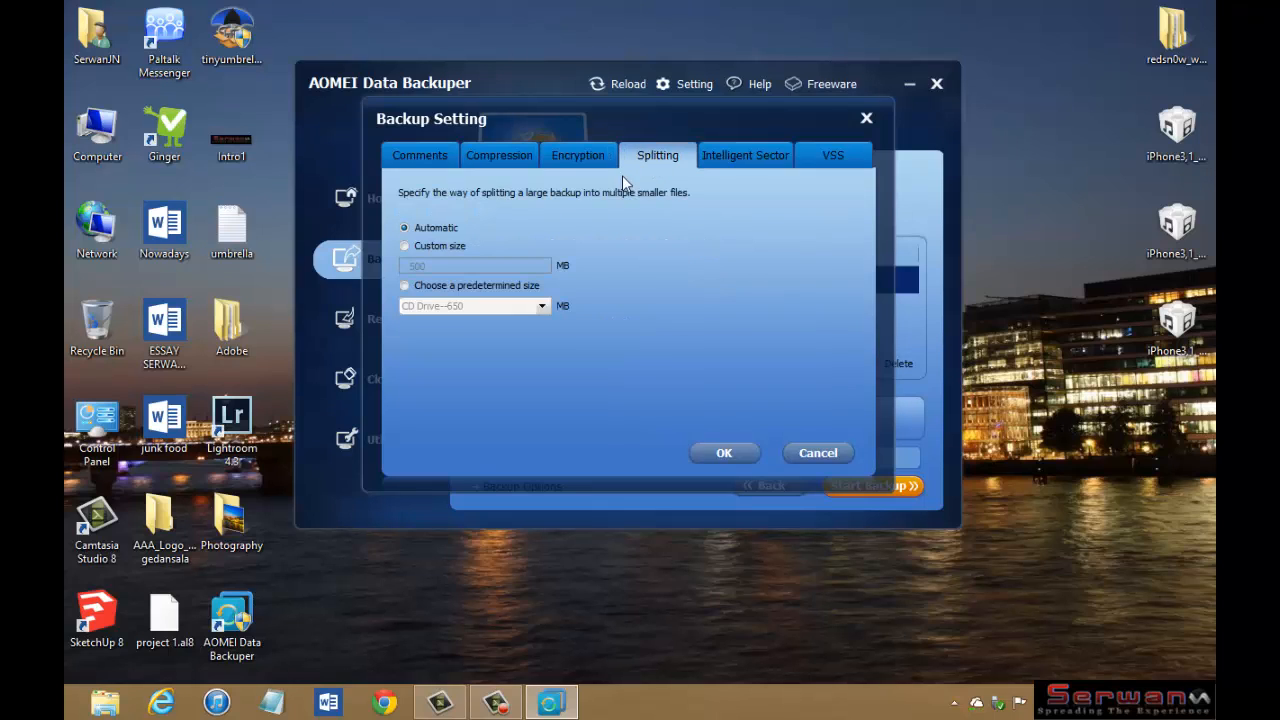
{"action": "left_click", "coordinate": [744, 156]}
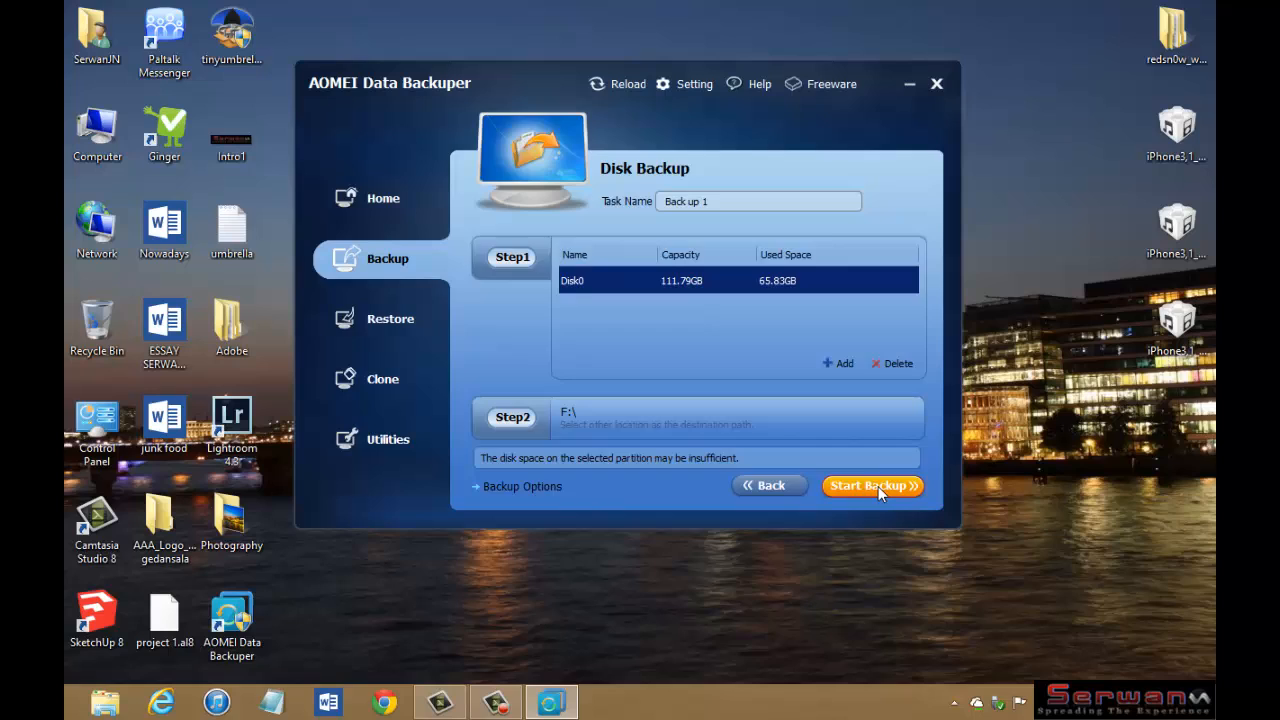
Step: Start the Back up 1 backup of Disk0 to F:\
{"action": "left_click", "coordinate": [872, 486]}
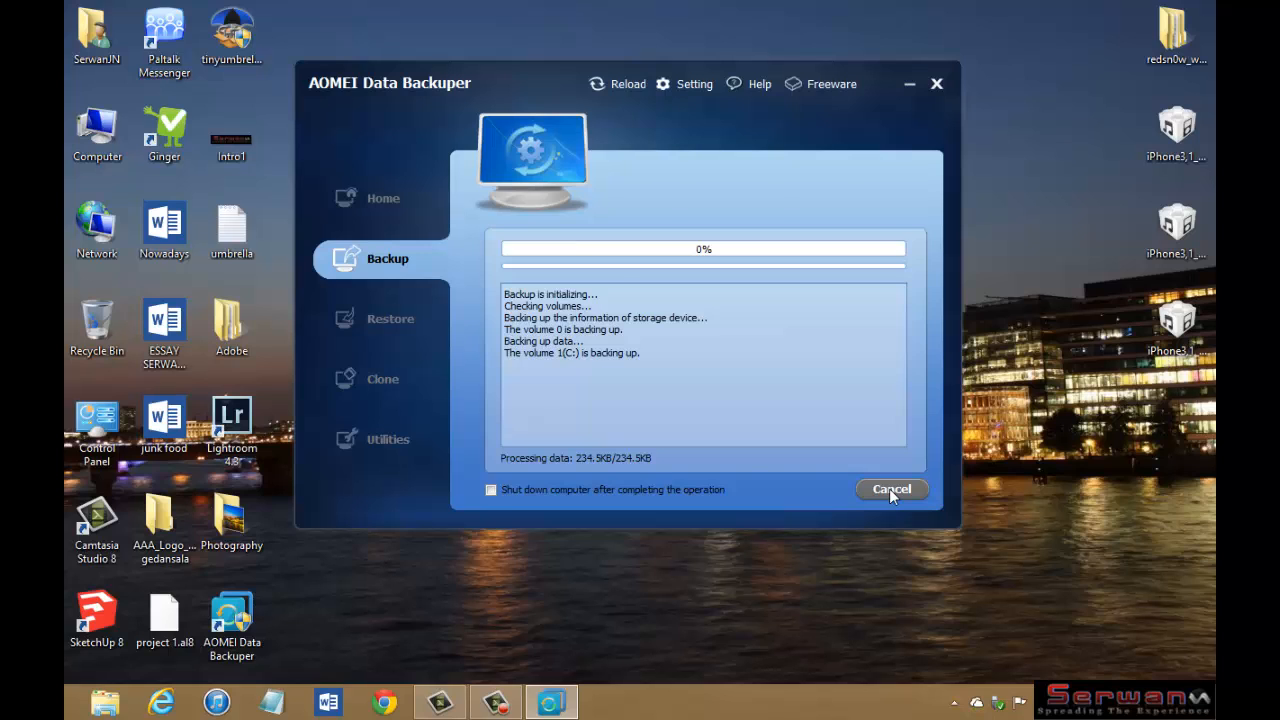
Step: Cancel the running disk backup and begin a new Partition or Volume Backup task
{"action": "left_click", "coordinate": [890, 488]}
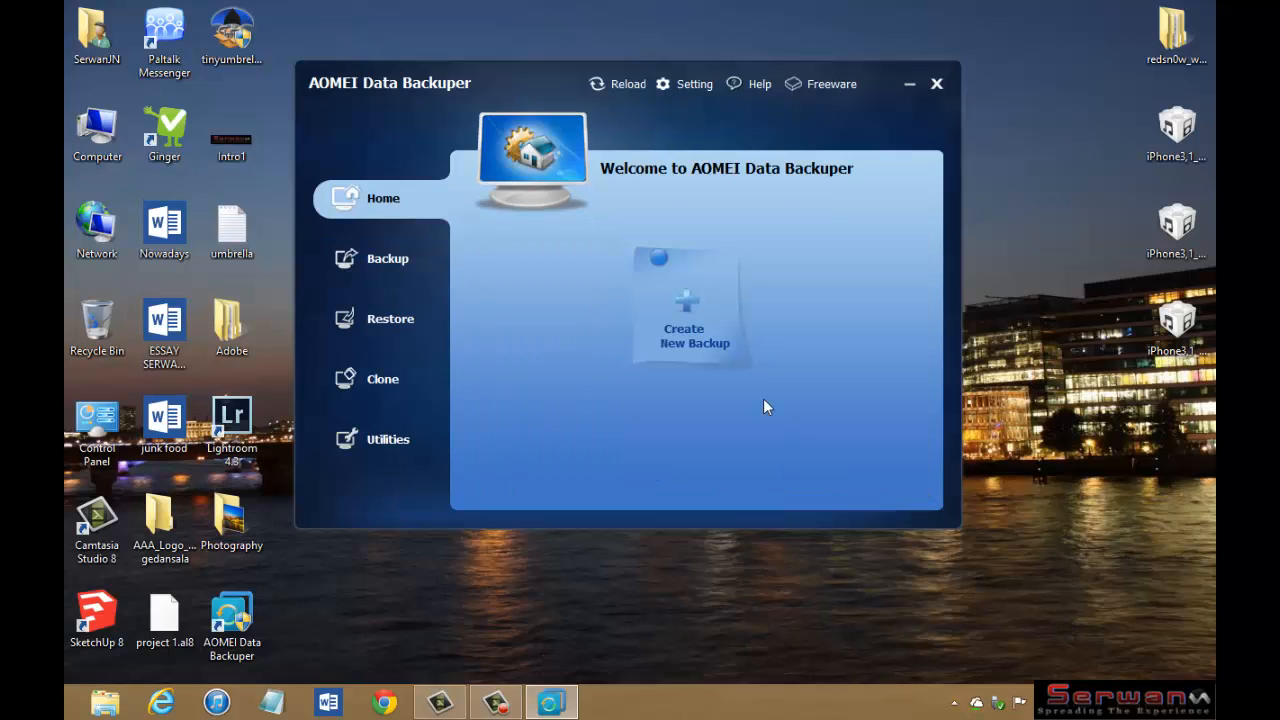
{"action": "left_click", "coordinate": [388, 258]}
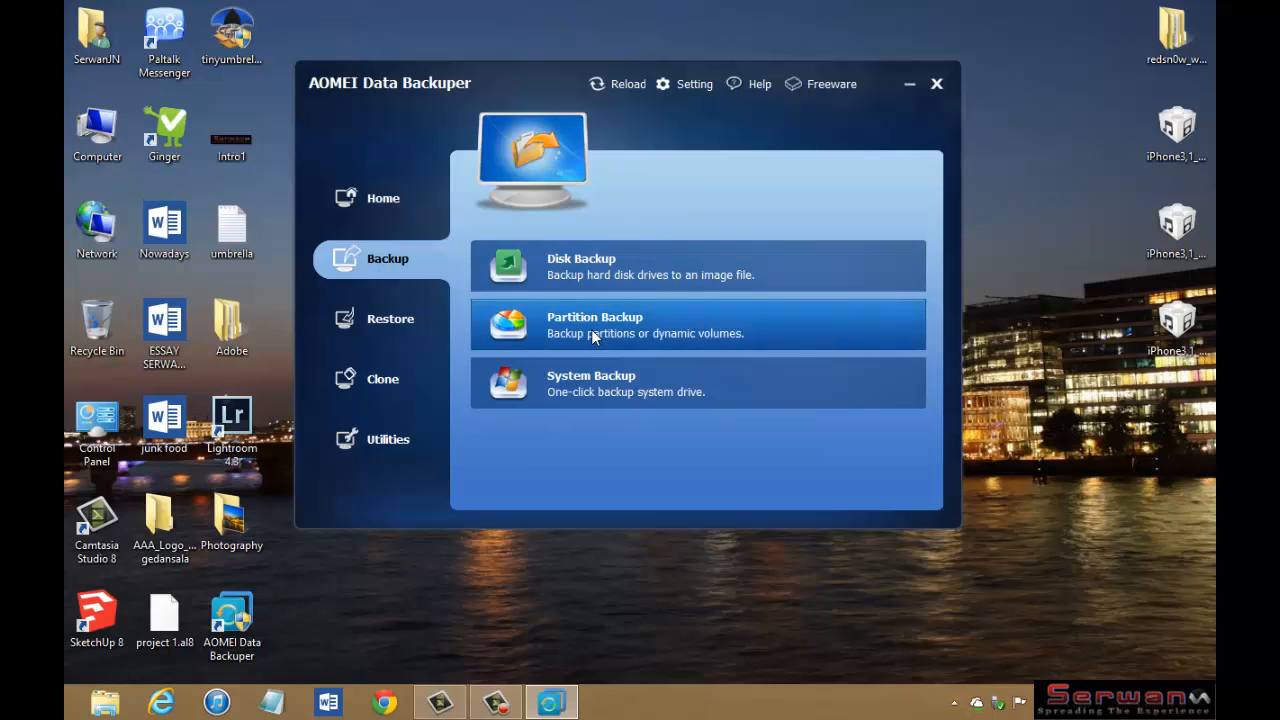
{"action": "mouse_move", "coordinate": [612, 336]}
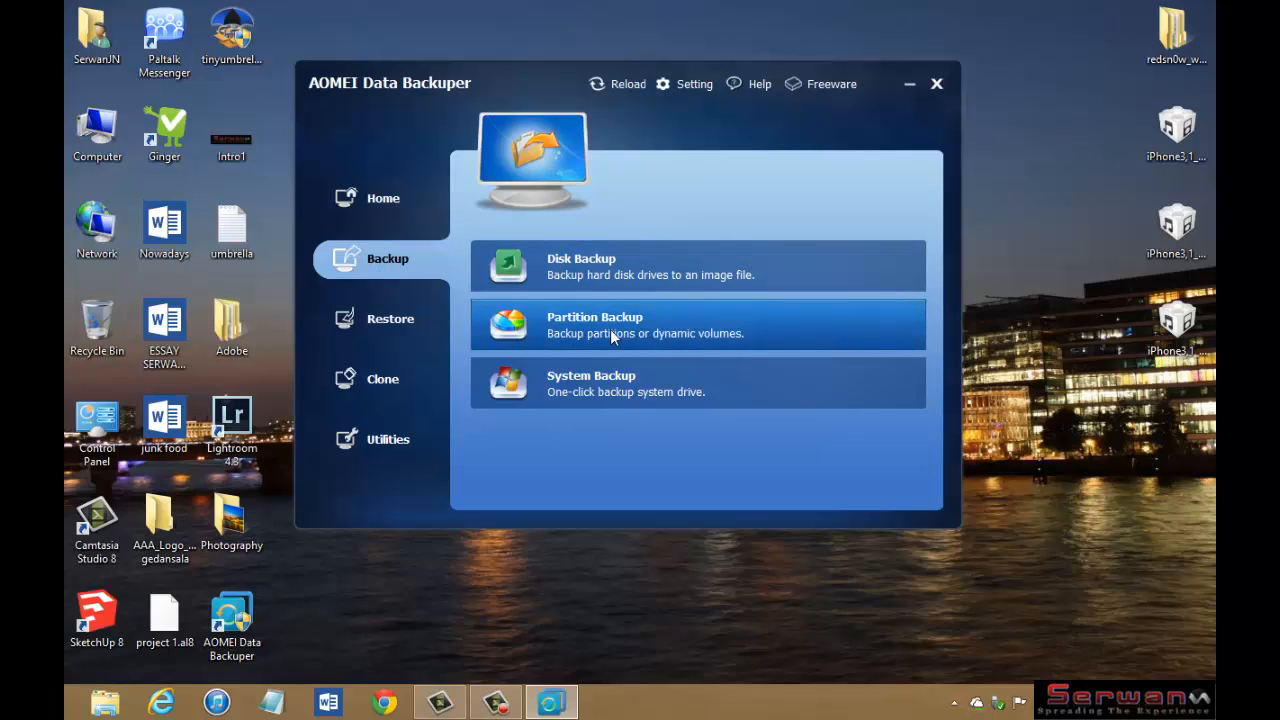
{"action": "left_click", "coordinate": [696, 324]}
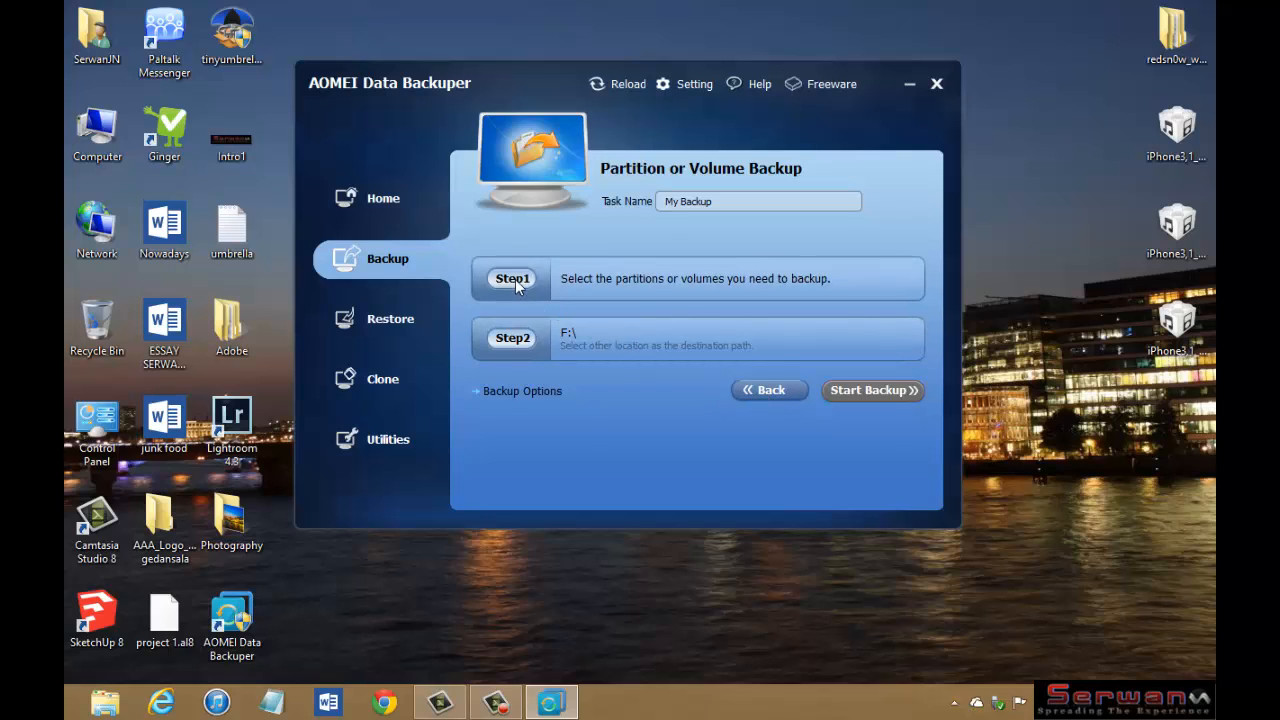
Step: Add the D: partition as the source of the My Backup task
{"action": "left_click", "coordinate": [512, 278]}
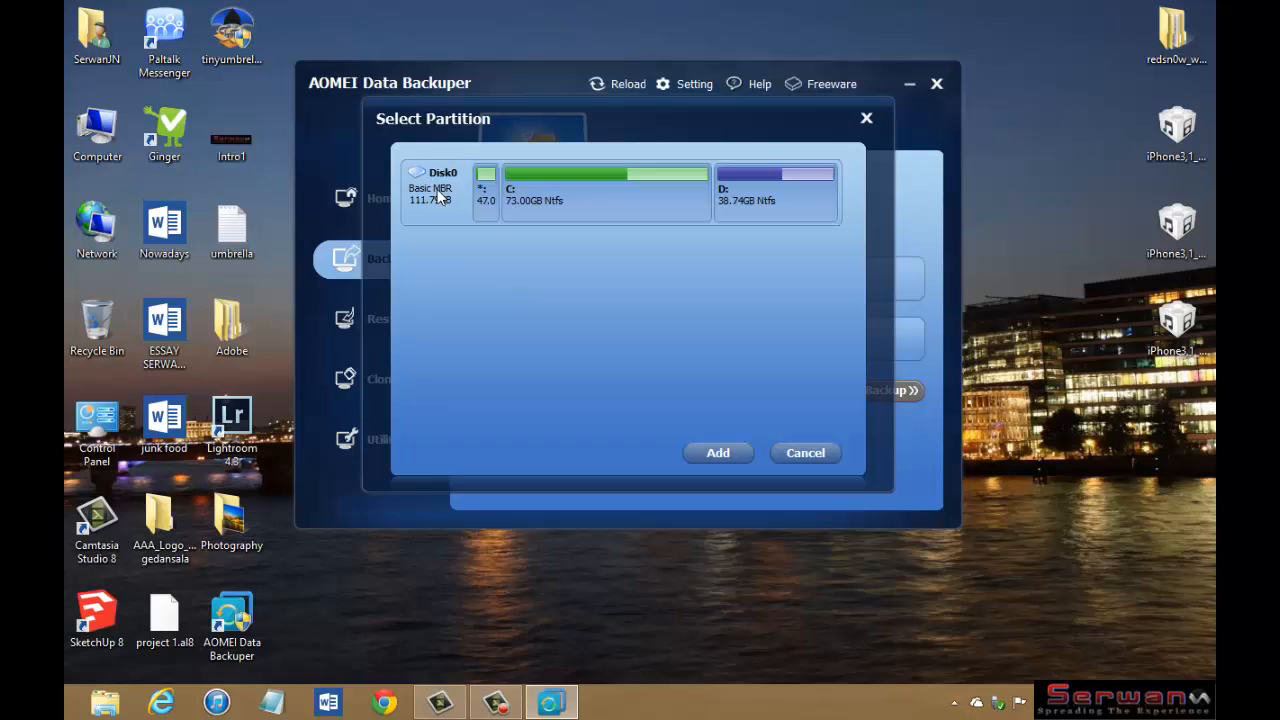
{"action": "mouse_move", "coordinate": [504, 248]}
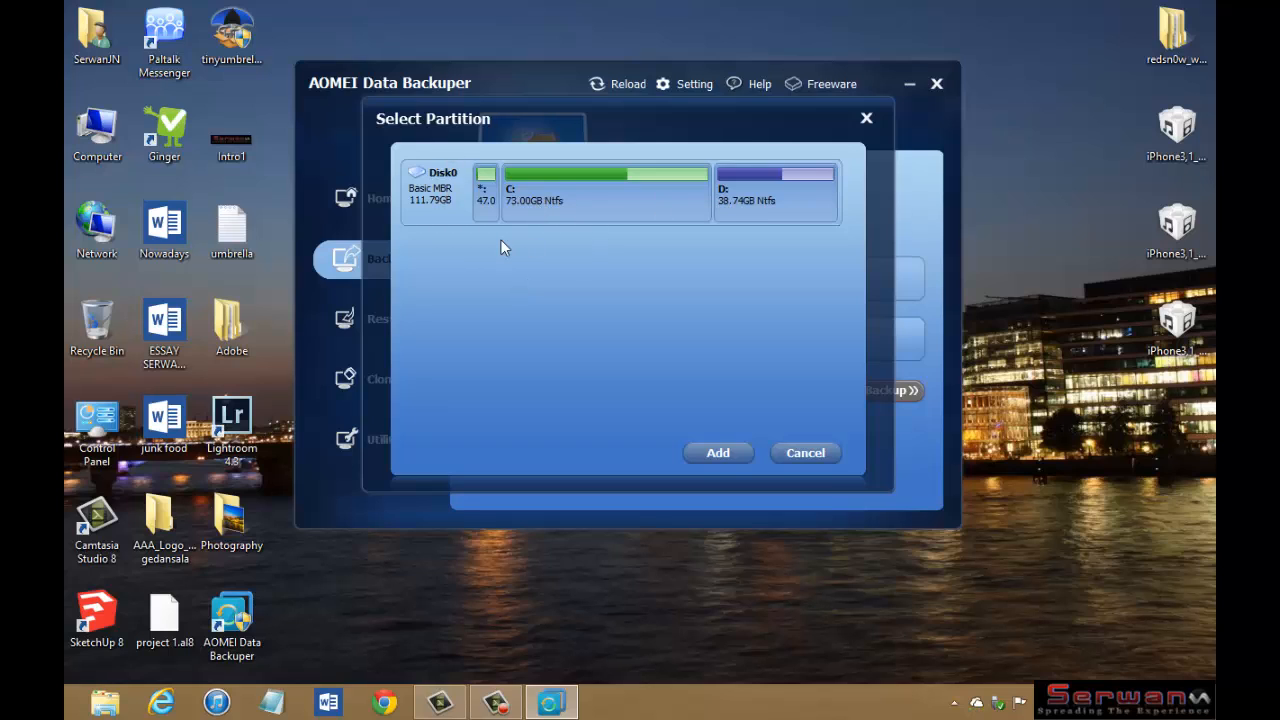
{"action": "mouse_move", "coordinate": [564, 272]}
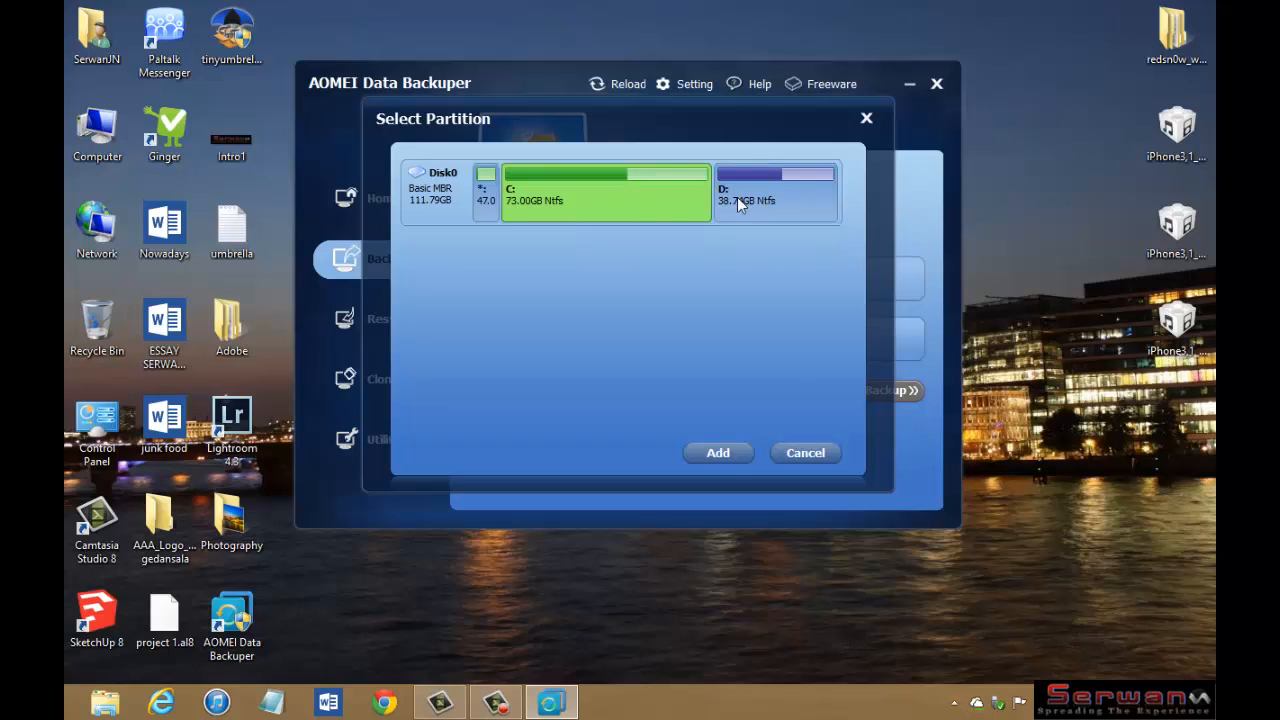
{"action": "left_click", "coordinate": [776, 190]}
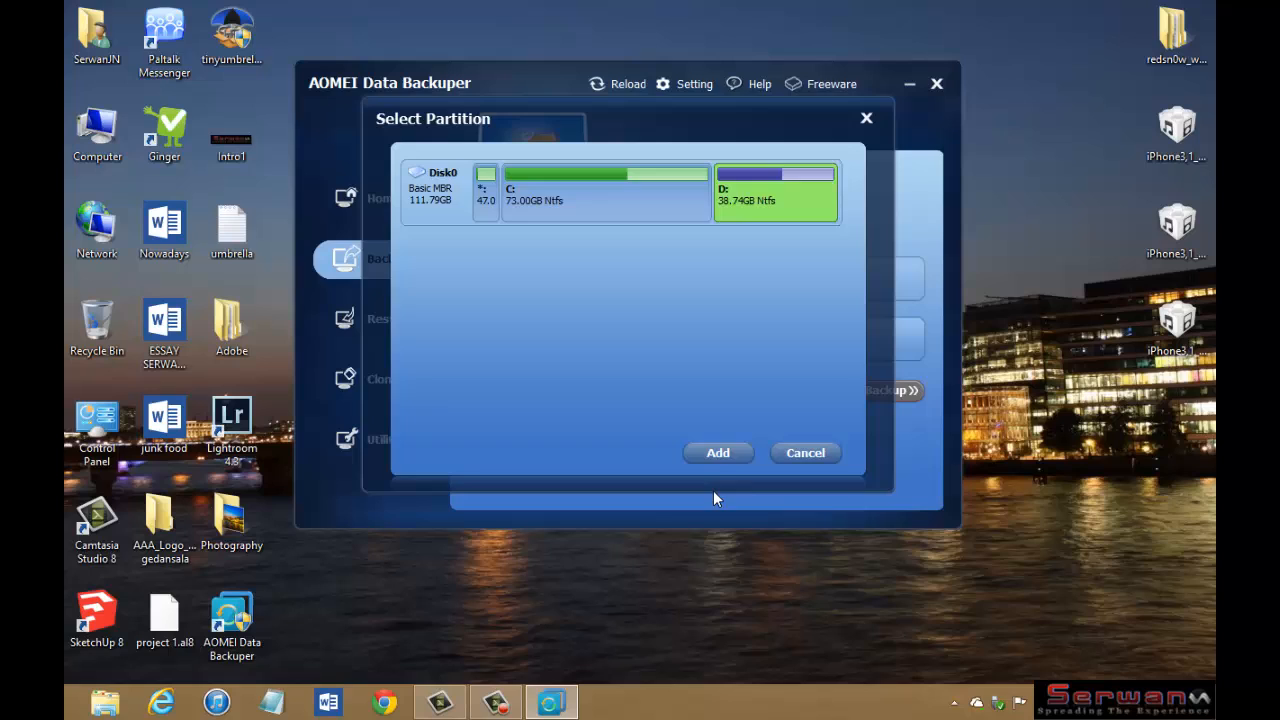
{"action": "left_click", "coordinate": [716, 452]}
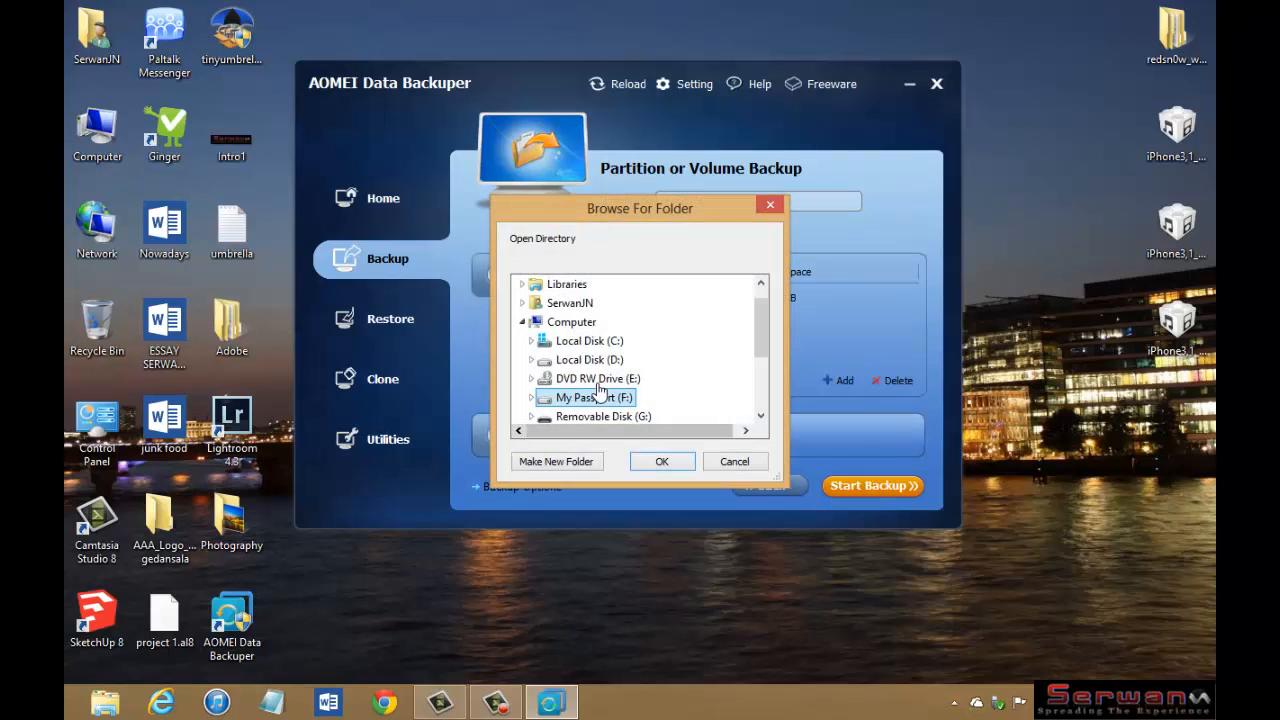
Step: Confirm My Passport (F:\) as the destination for the D: partition backup
{"action": "scroll", "scroll_direction": "down", "scroll_amount": 3}
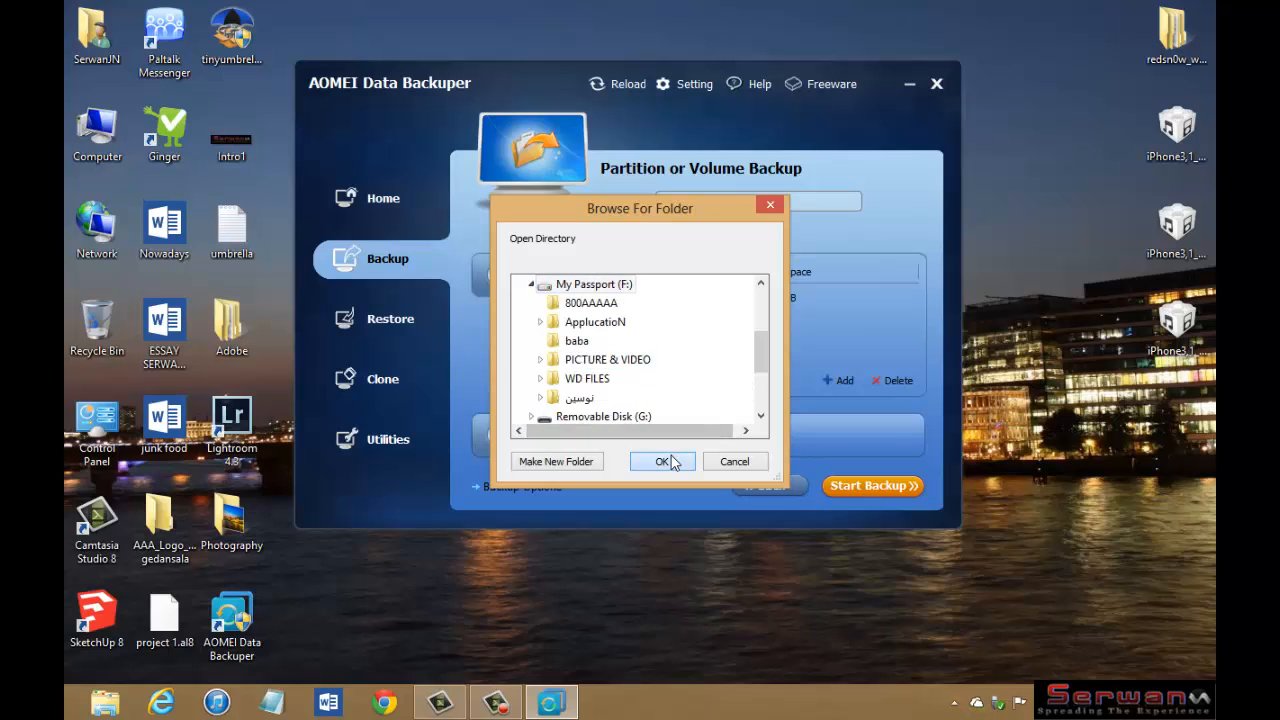
{"action": "left_click", "coordinate": [660, 460]}
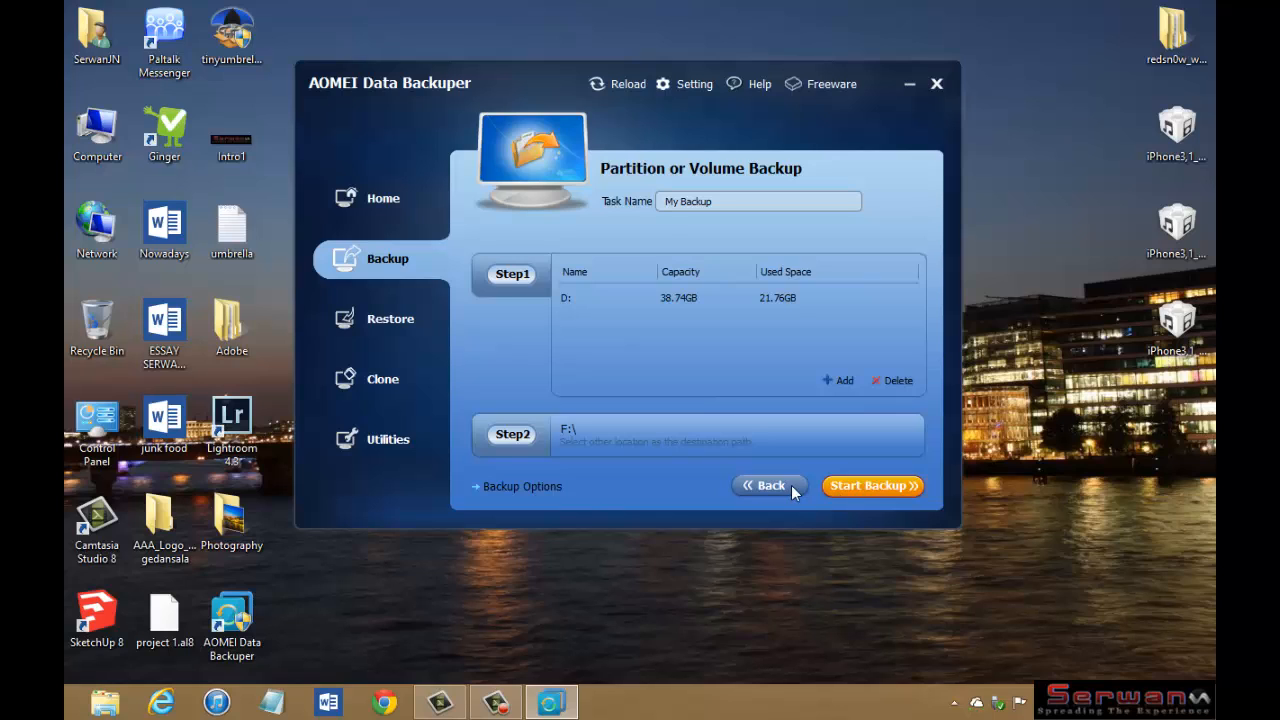
{"action": "mouse_move", "coordinate": [770, 490]}
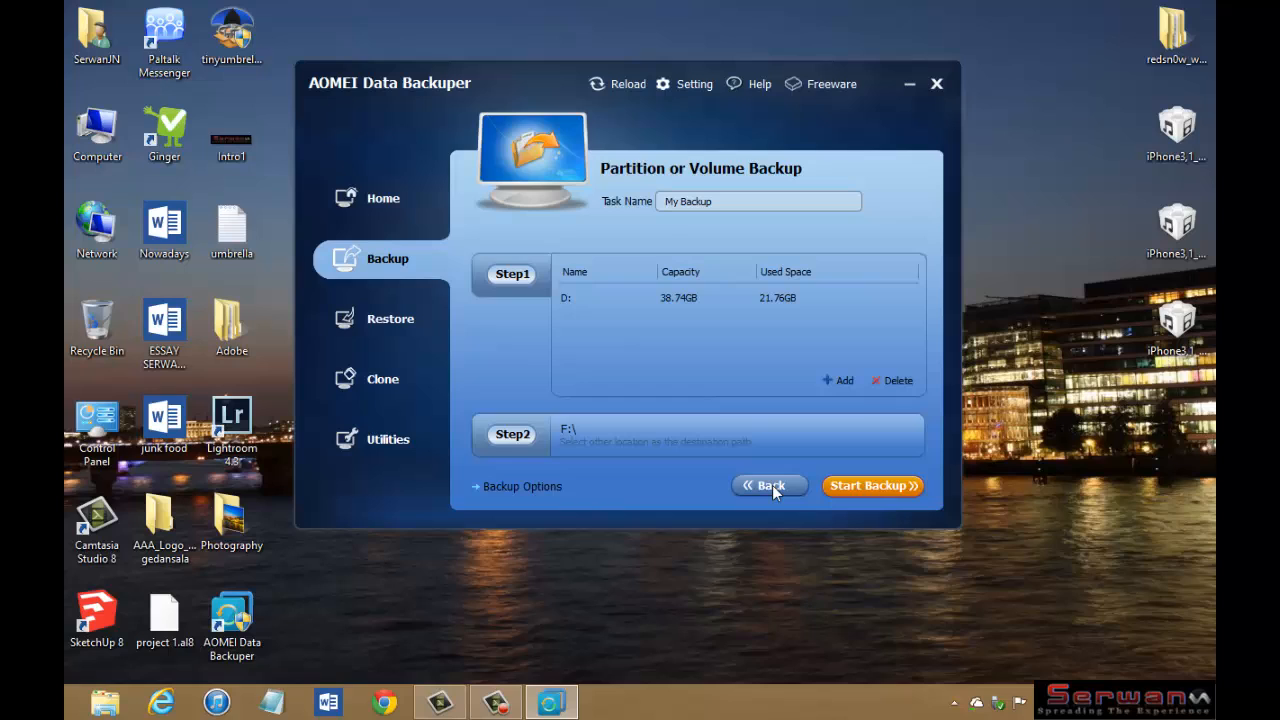
Step: Go back from the partition backup setup to choose System Backup of C: to F:\
{"action": "left_click", "coordinate": [768, 486]}
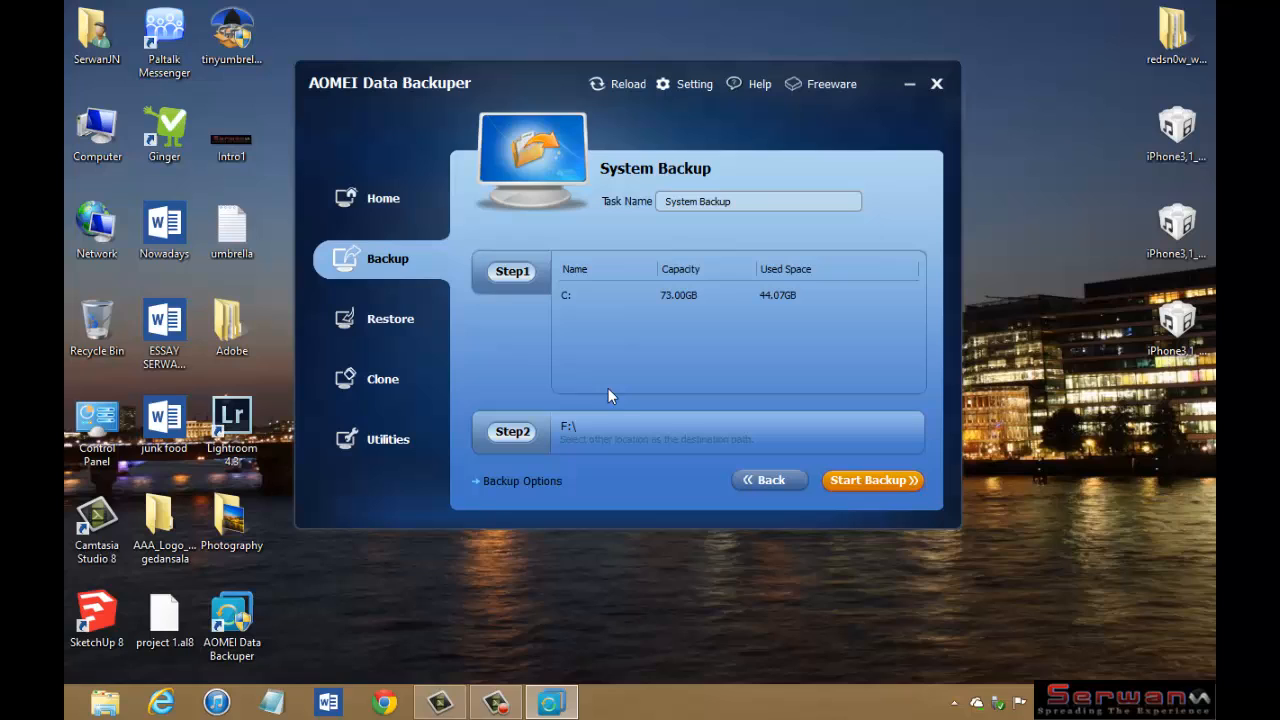
{"action": "mouse_move", "coordinate": [568, 404]}
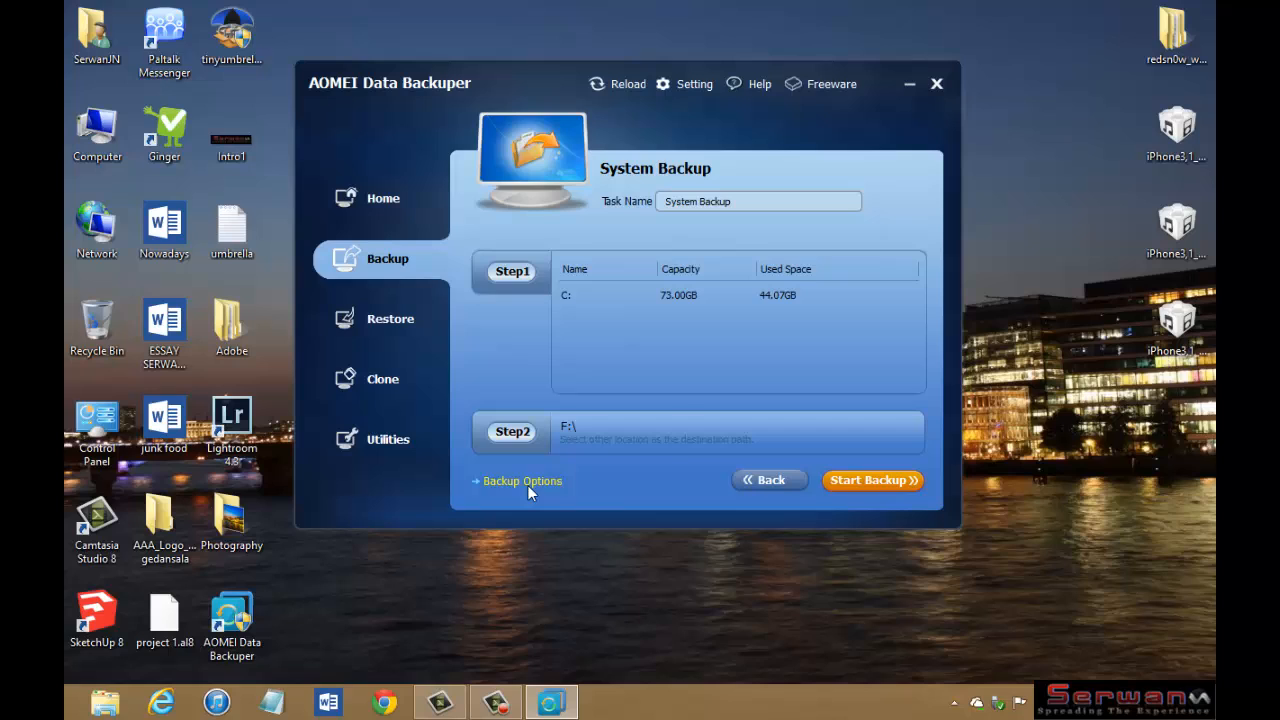
{"action": "left_click", "coordinate": [520, 480]}
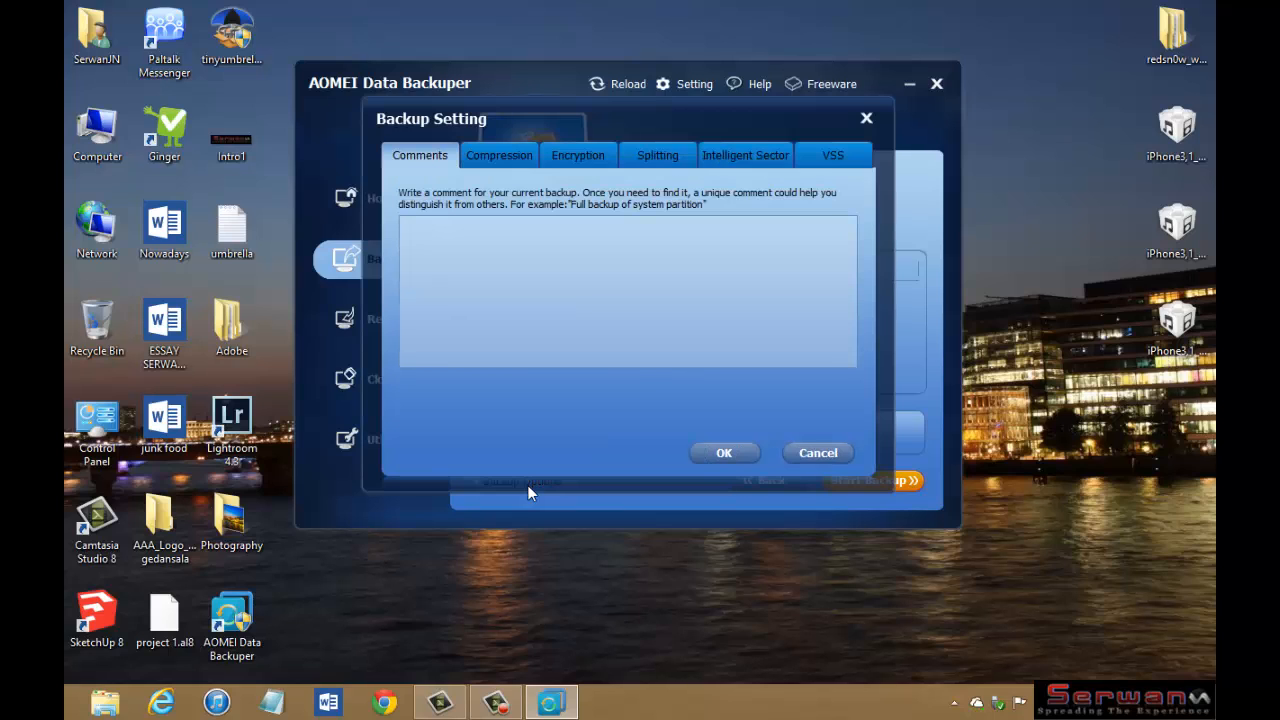
{"action": "left_click", "coordinate": [578, 156]}
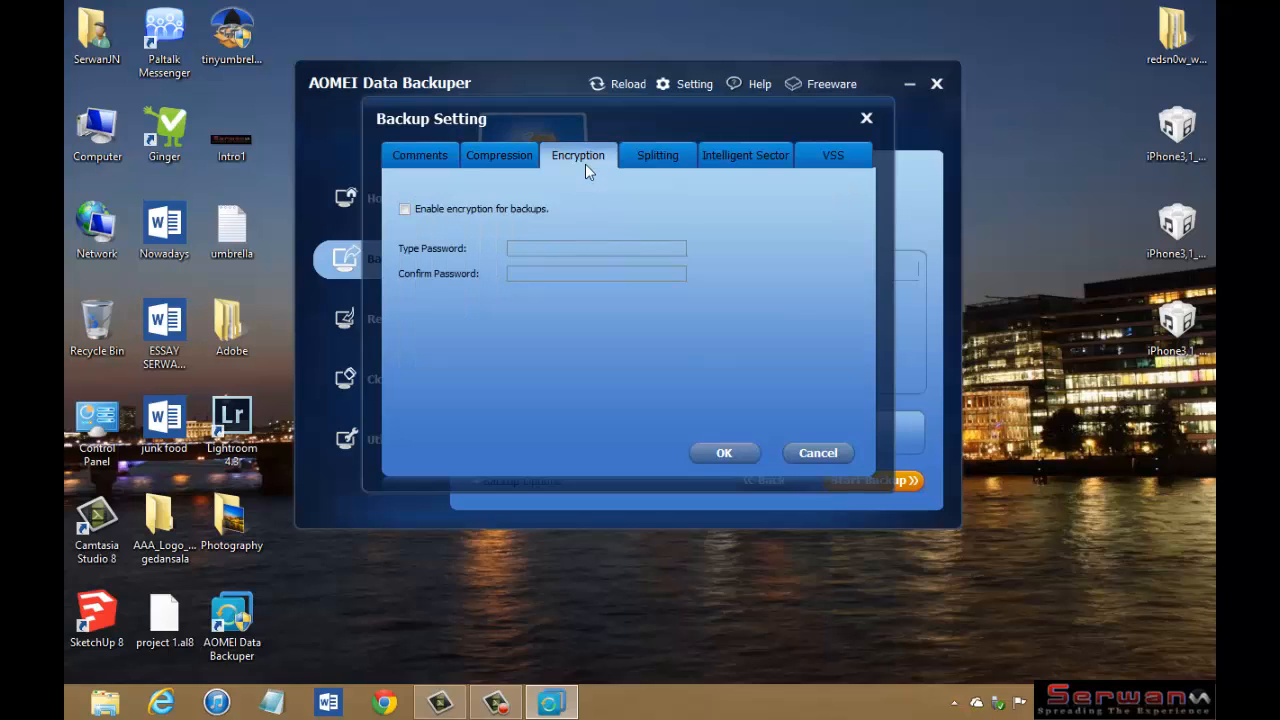
{"action": "mouse_move", "coordinate": [820, 414]}
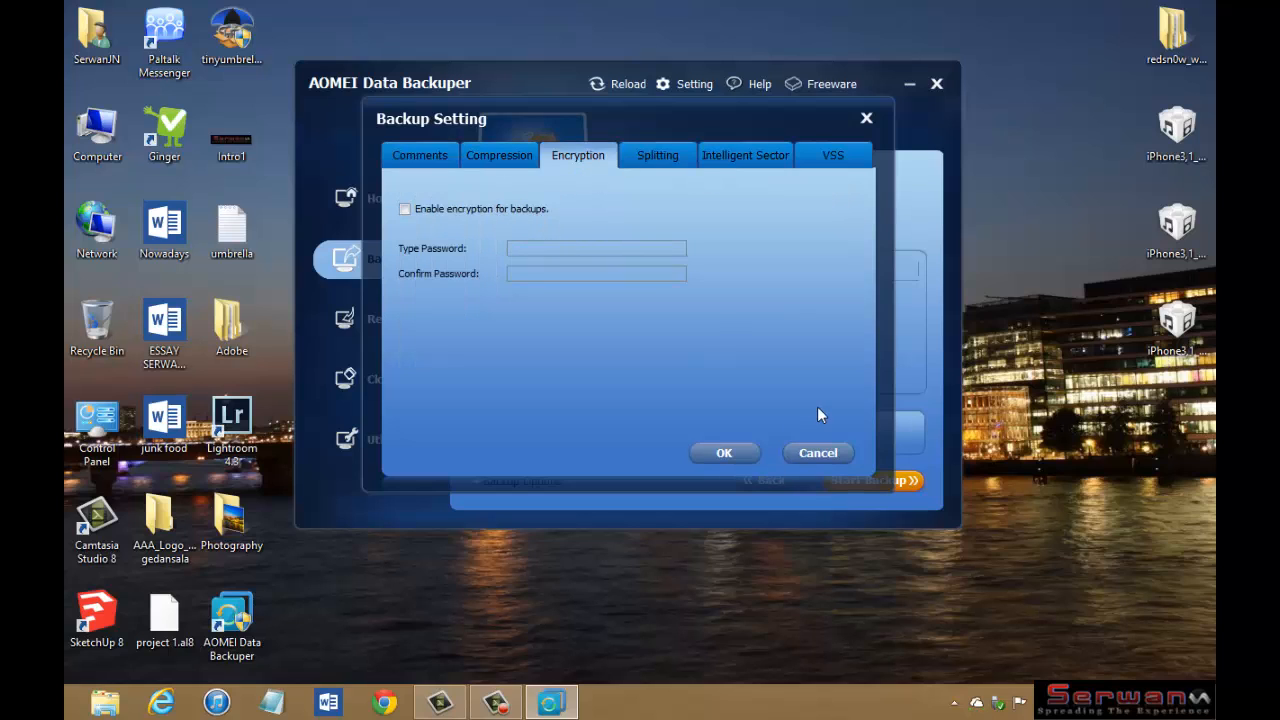
{"action": "left_click", "coordinate": [656, 156]}
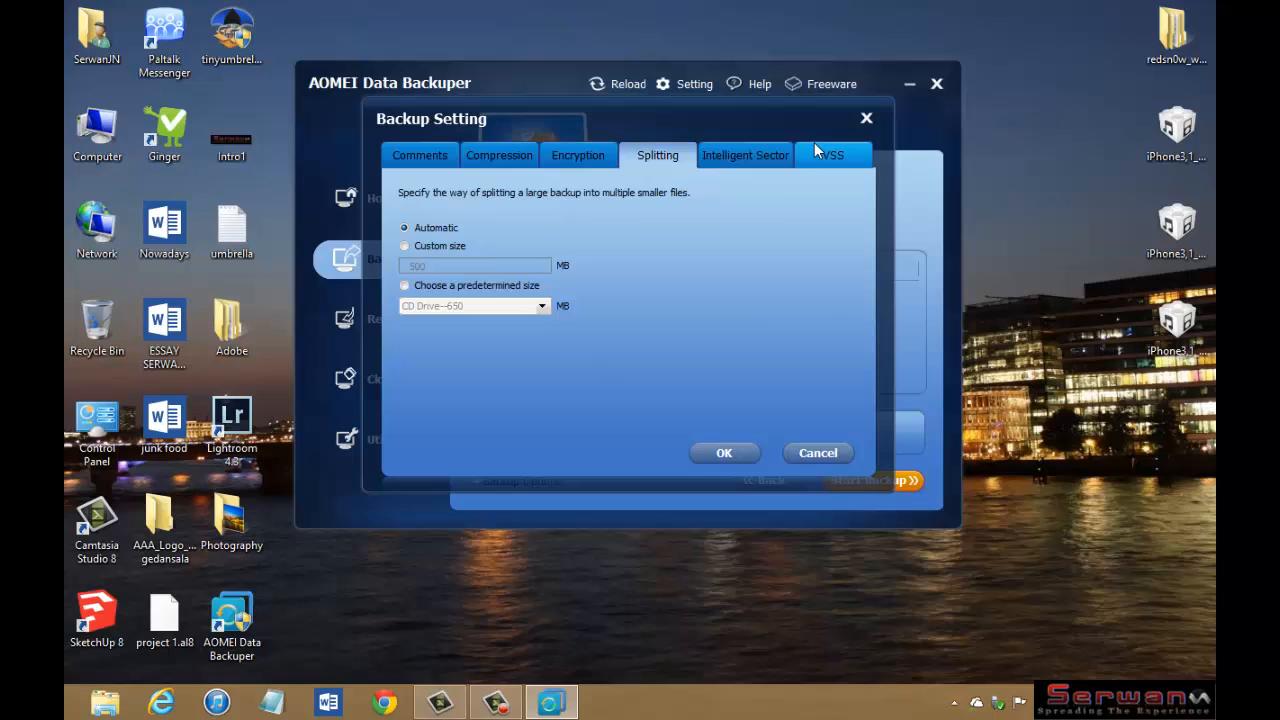
{"action": "left_click", "coordinate": [744, 156]}
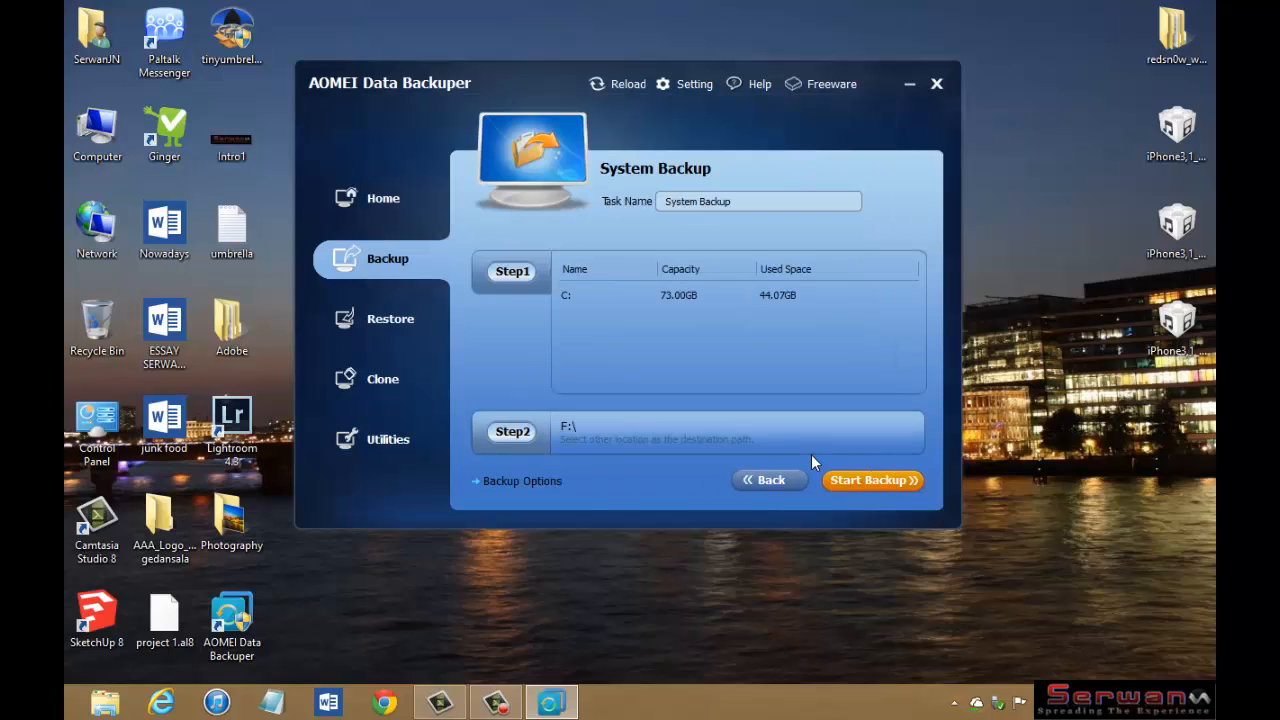
{"action": "mouse_move", "coordinate": [516, 364]}
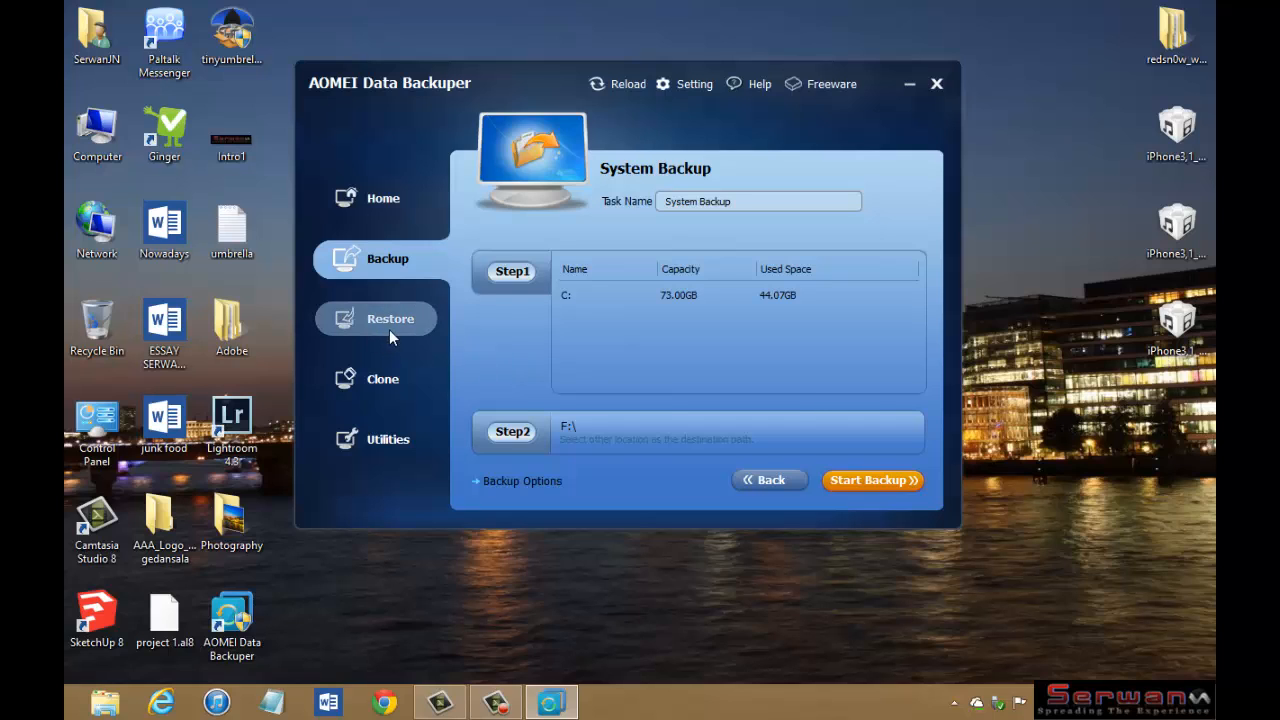
Step: Switch to the Restore section with its empty backup image list
{"action": "left_click", "coordinate": [390, 318]}
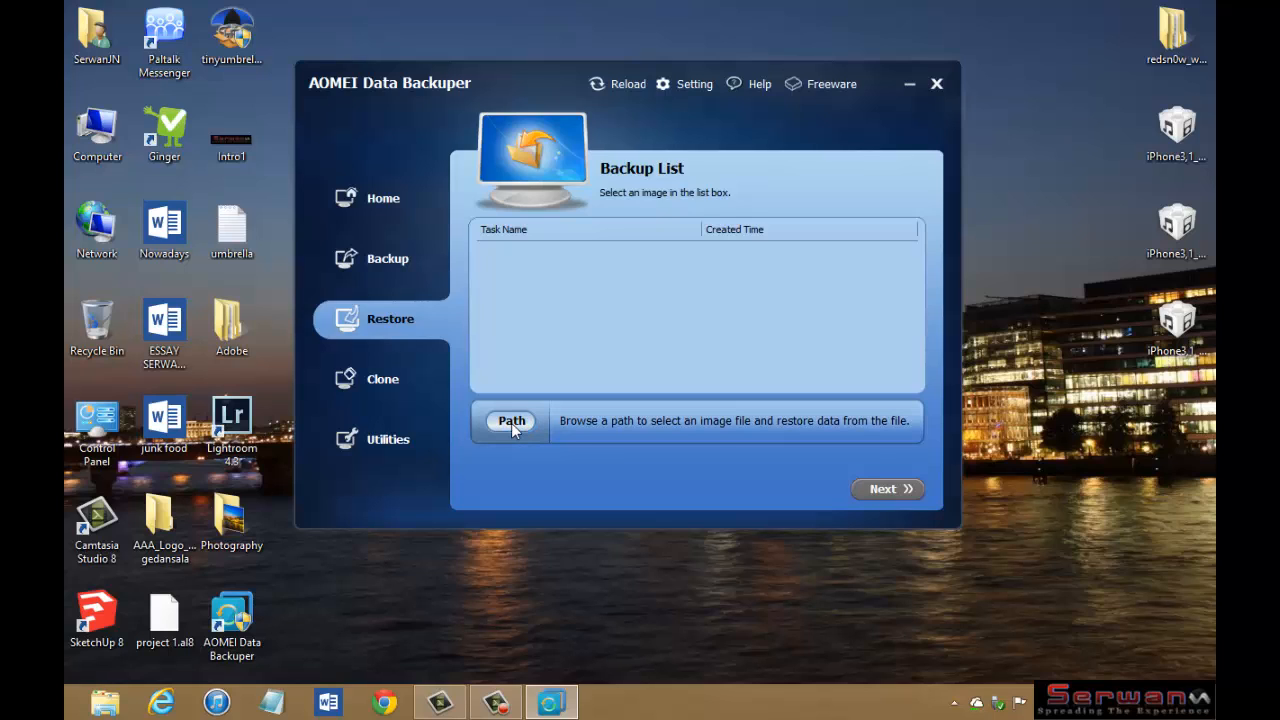
{"action": "left_click", "coordinate": [512, 420]}
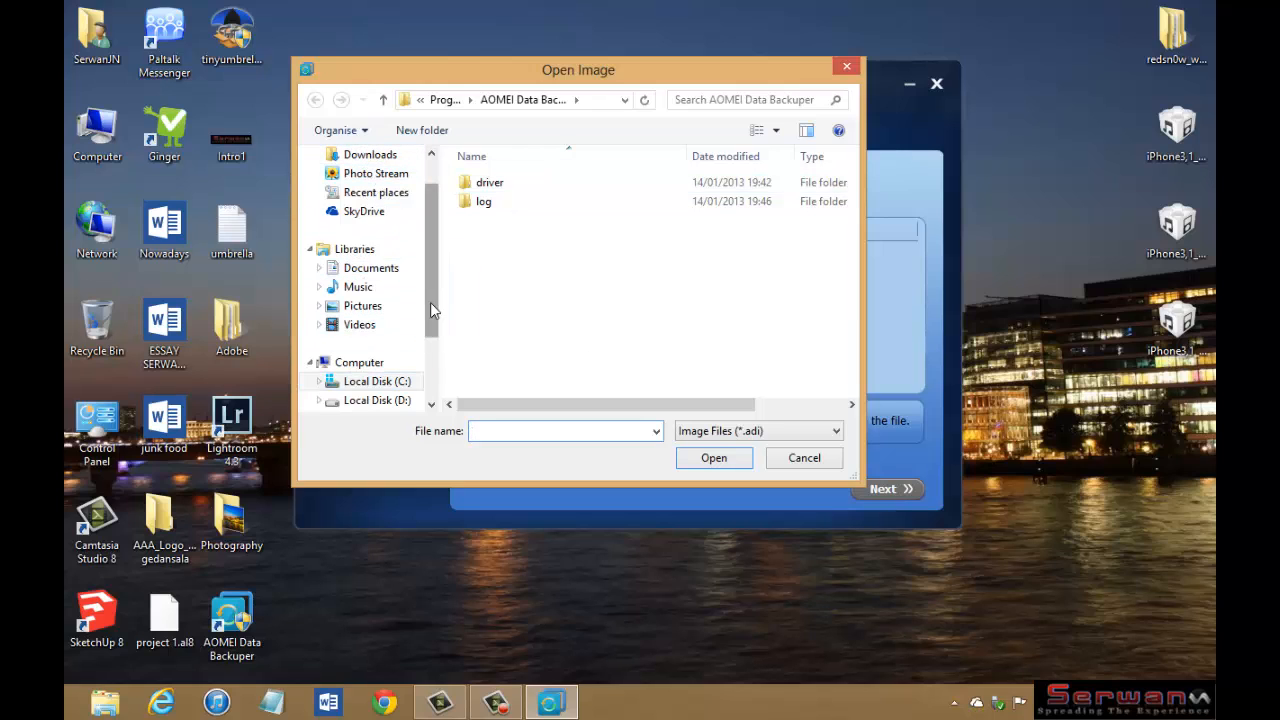
{"action": "left_click", "coordinate": [484, 200]}
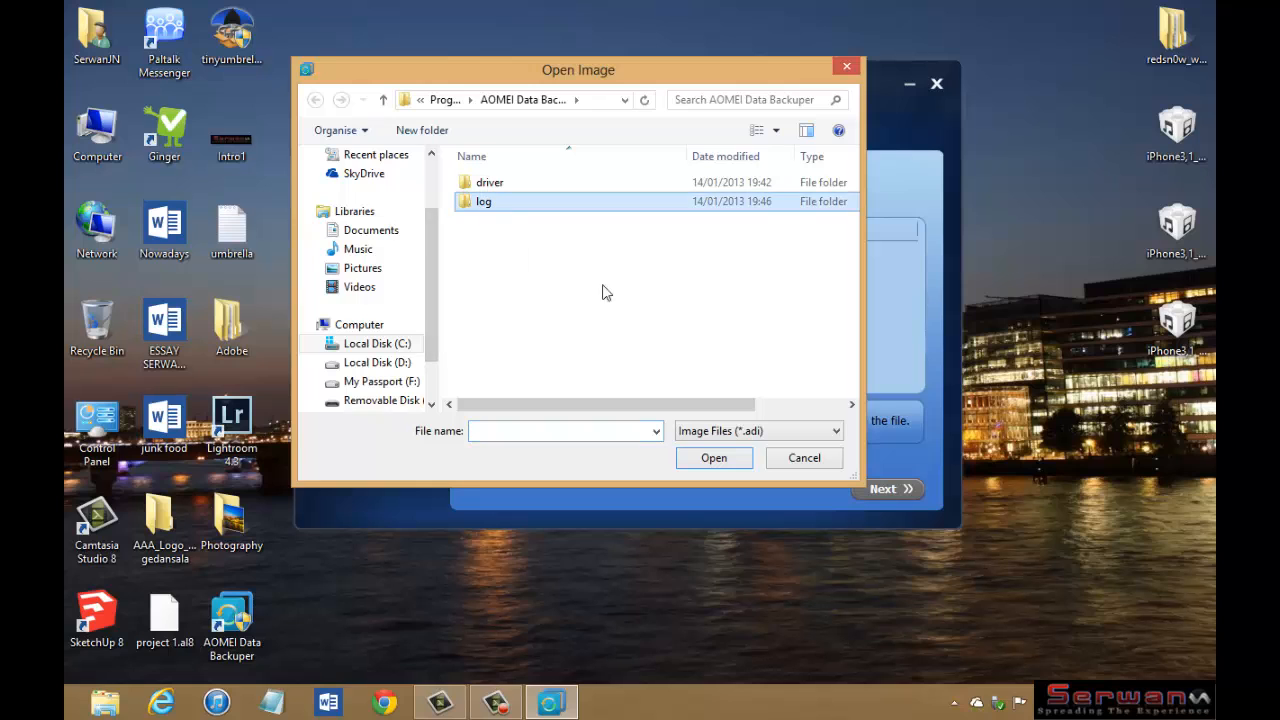
{"action": "left_click", "coordinate": [804, 458]}
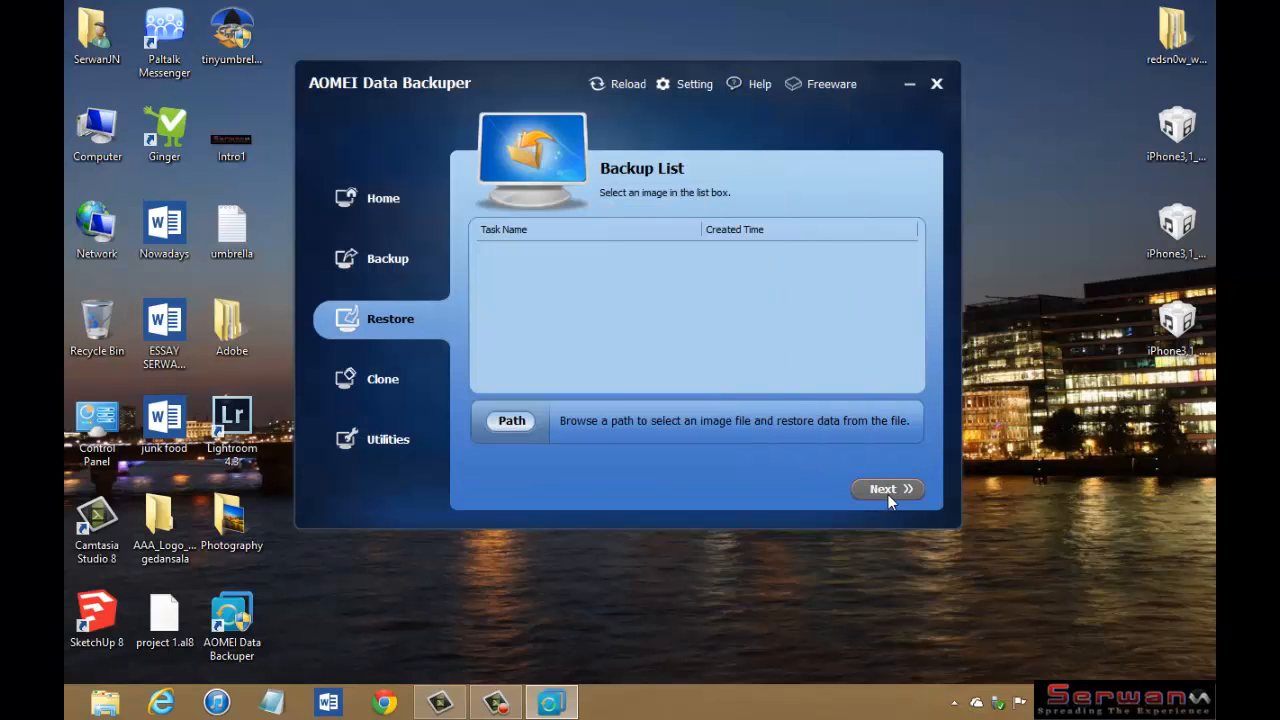
{"action": "mouse_move", "coordinate": [810, 332]}
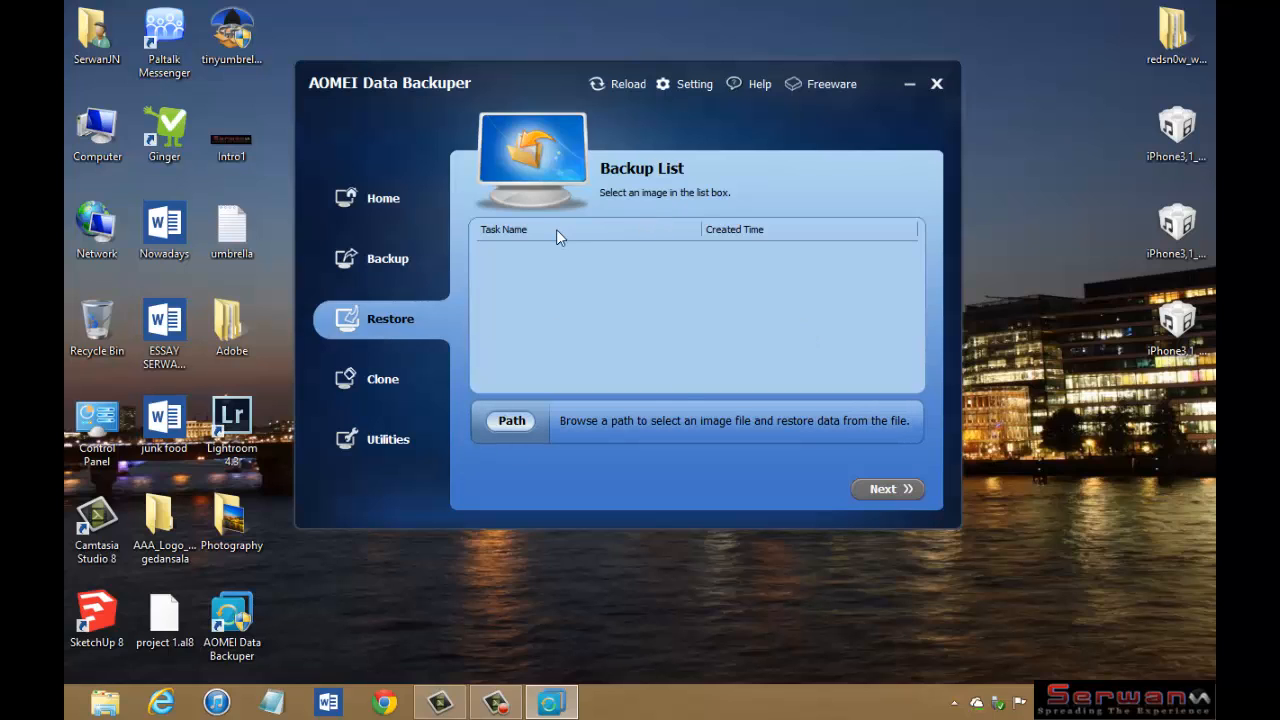
Step: Return to the Home welcome page from the sidebar
{"action": "left_click", "coordinate": [384, 198]}
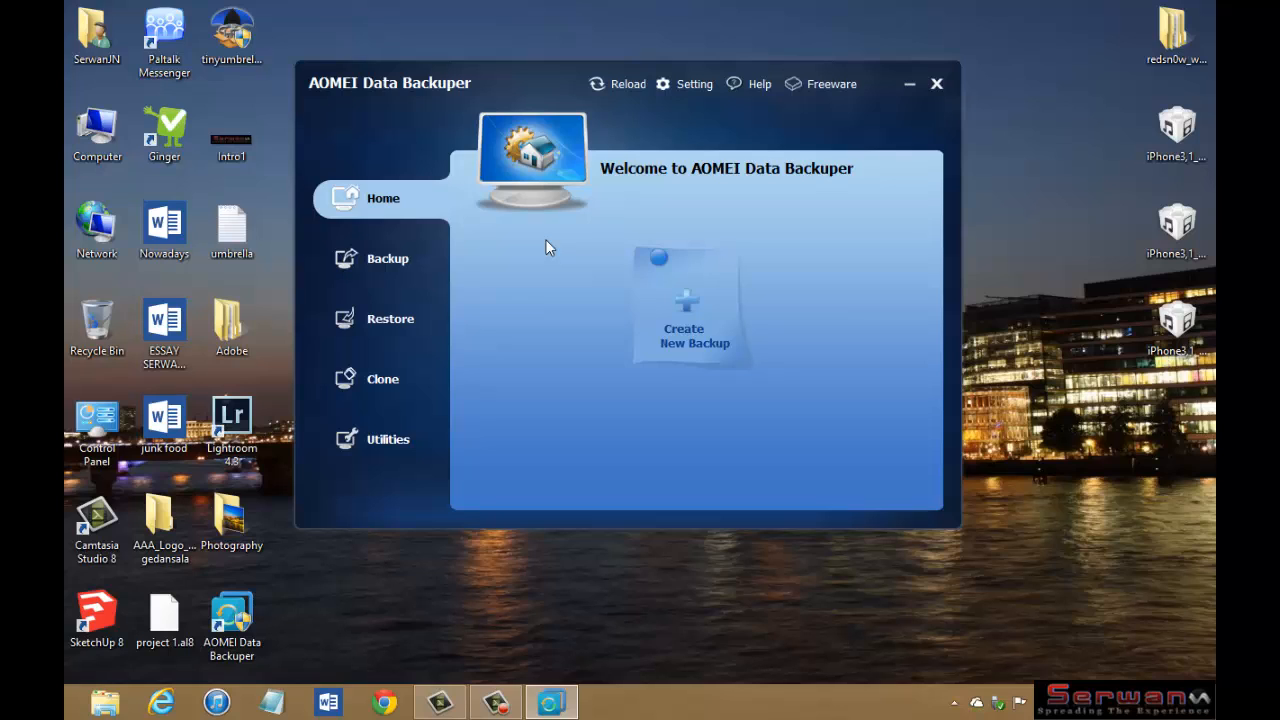
{"action": "mouse_move", "coordinate": [936, 84]}
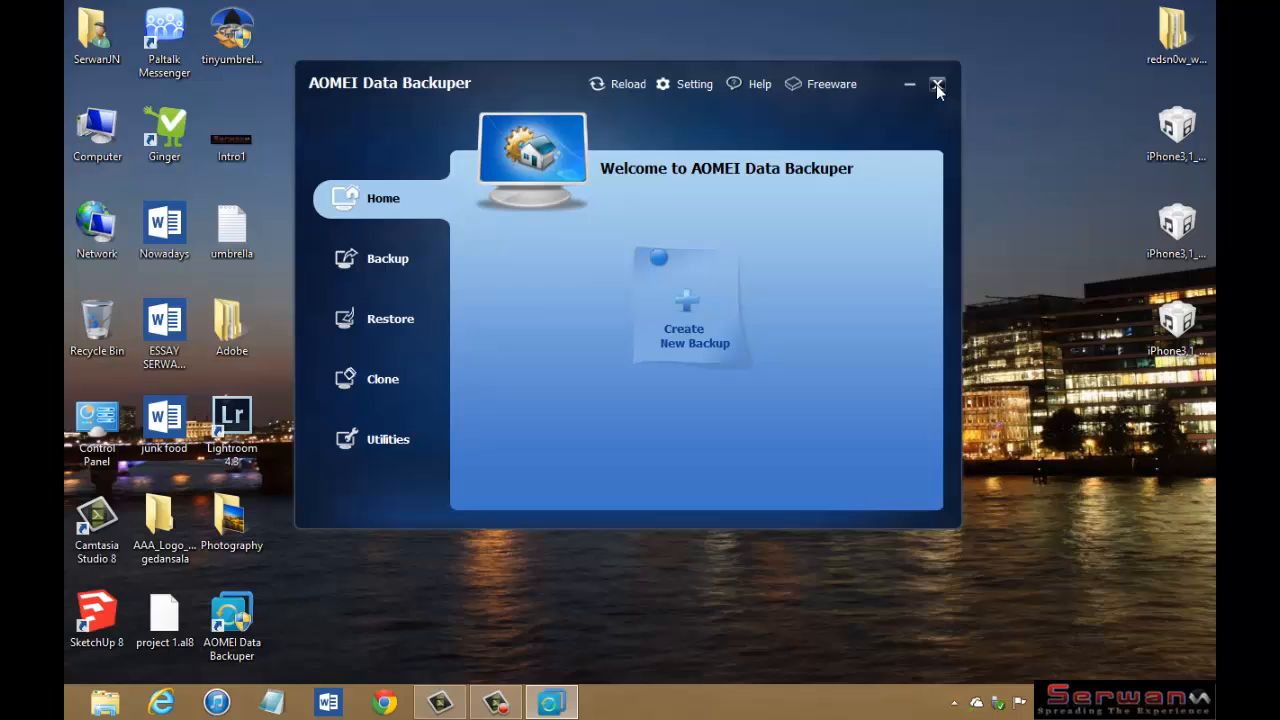